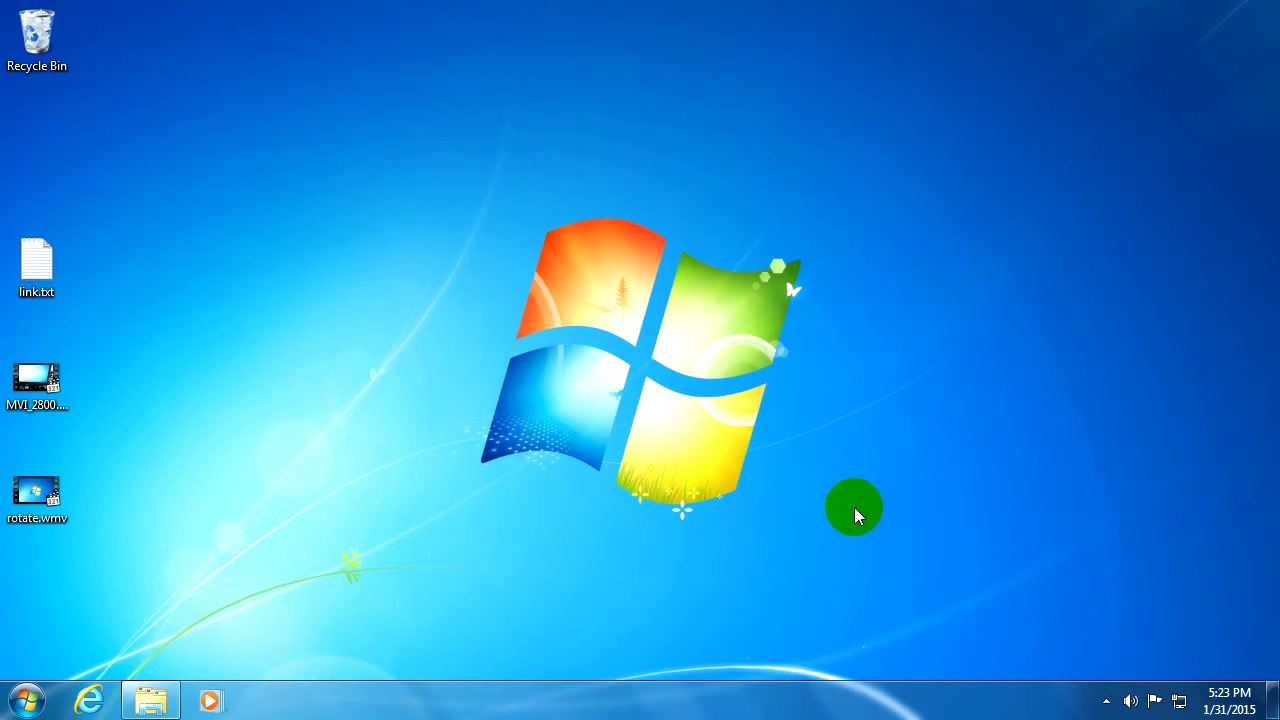
mouse_move(895, 425)
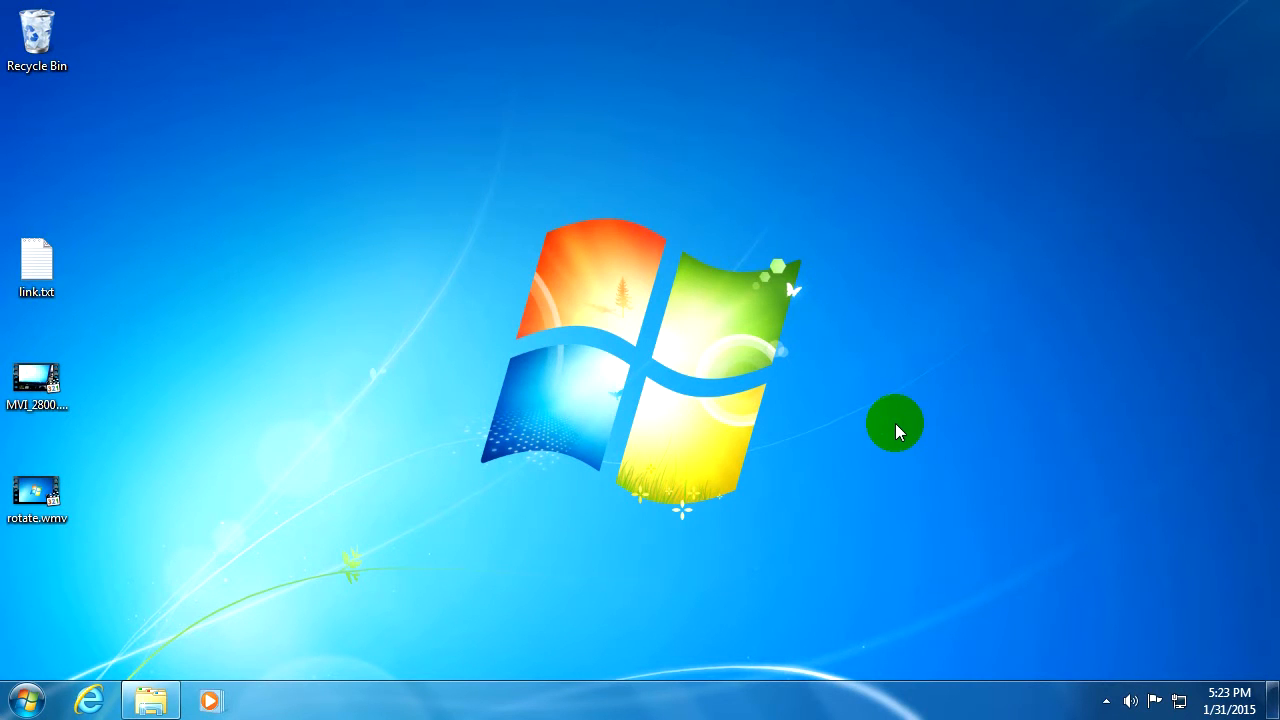
mouse_move(795, 388)
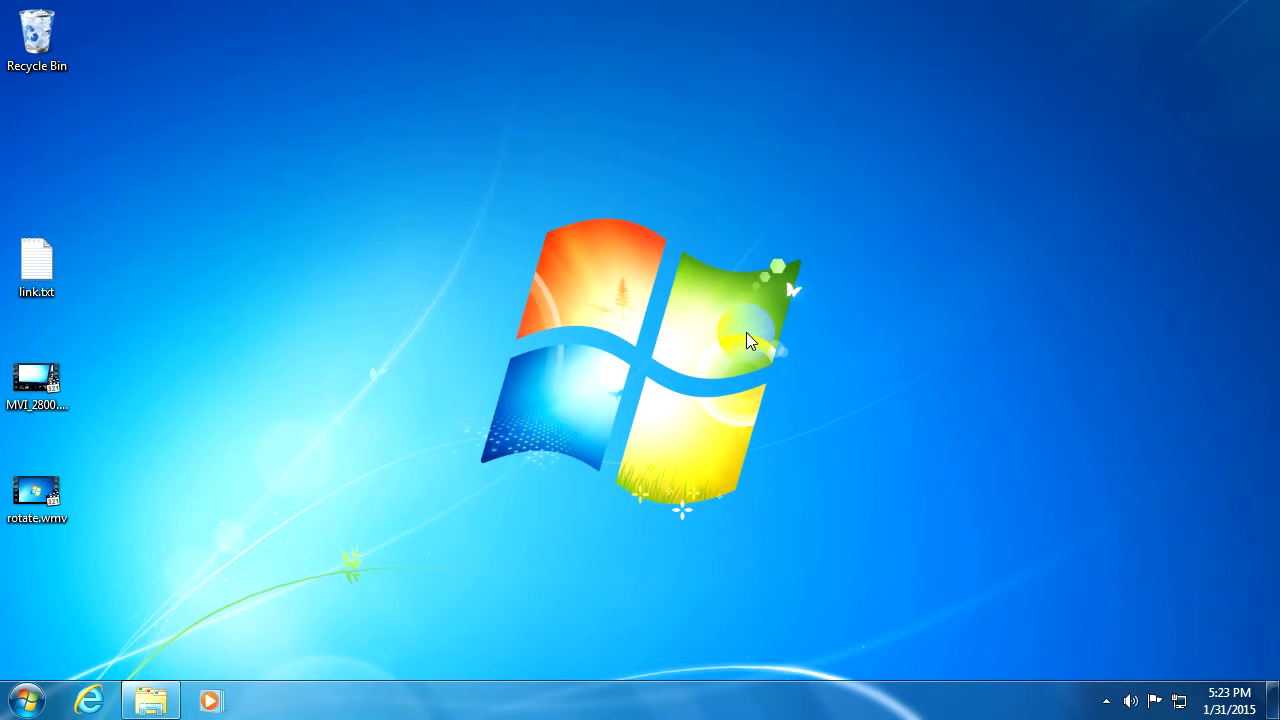
mouse_move(620, 265)
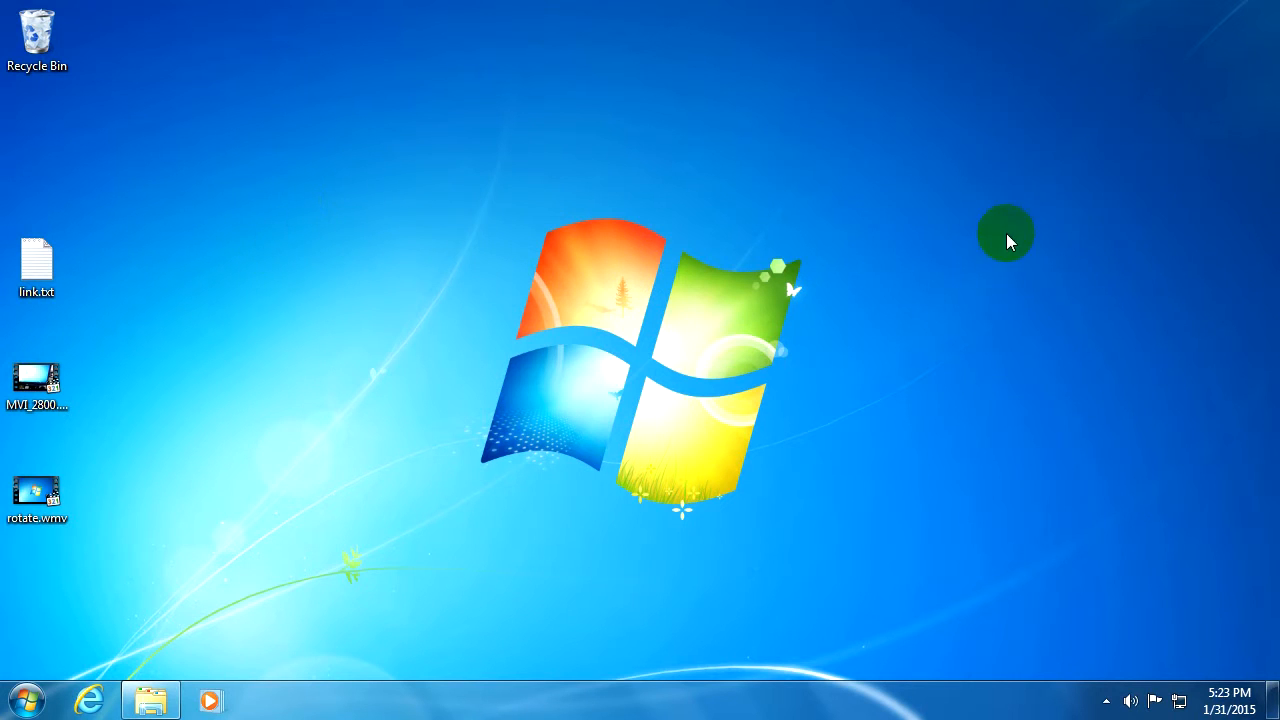
mouse_move(895, 278)
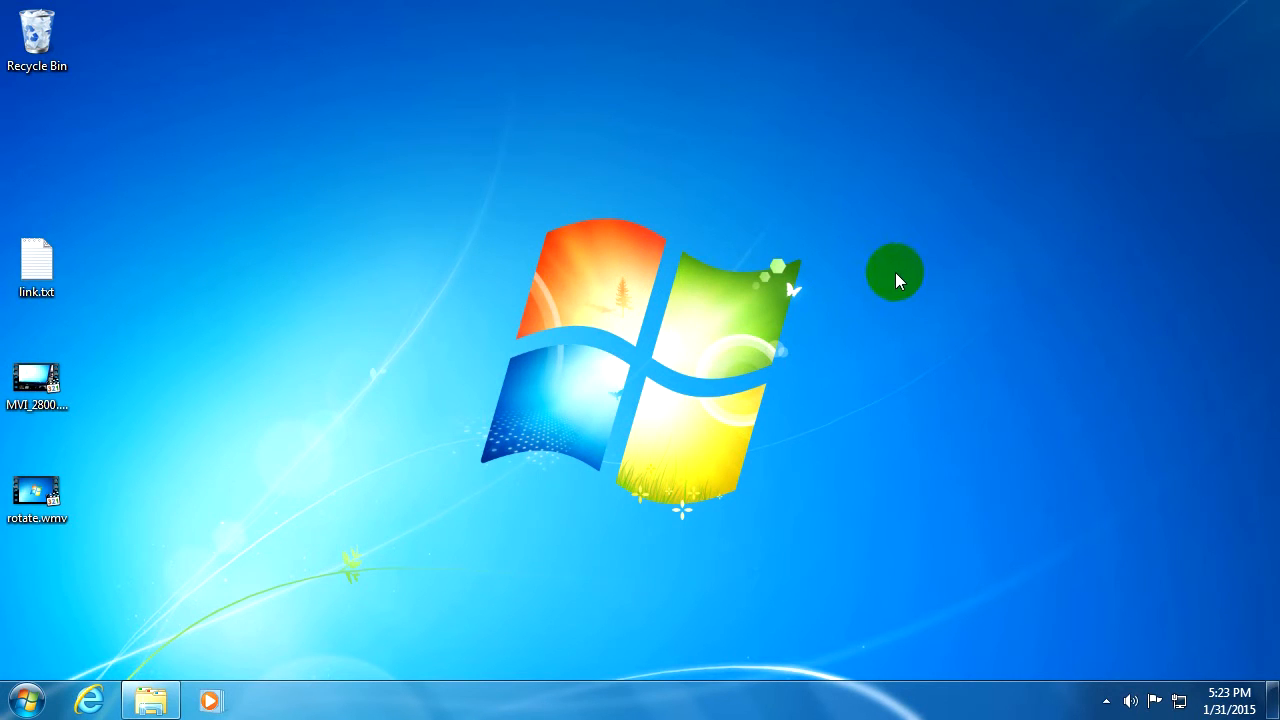
mouse_move(565, 320)
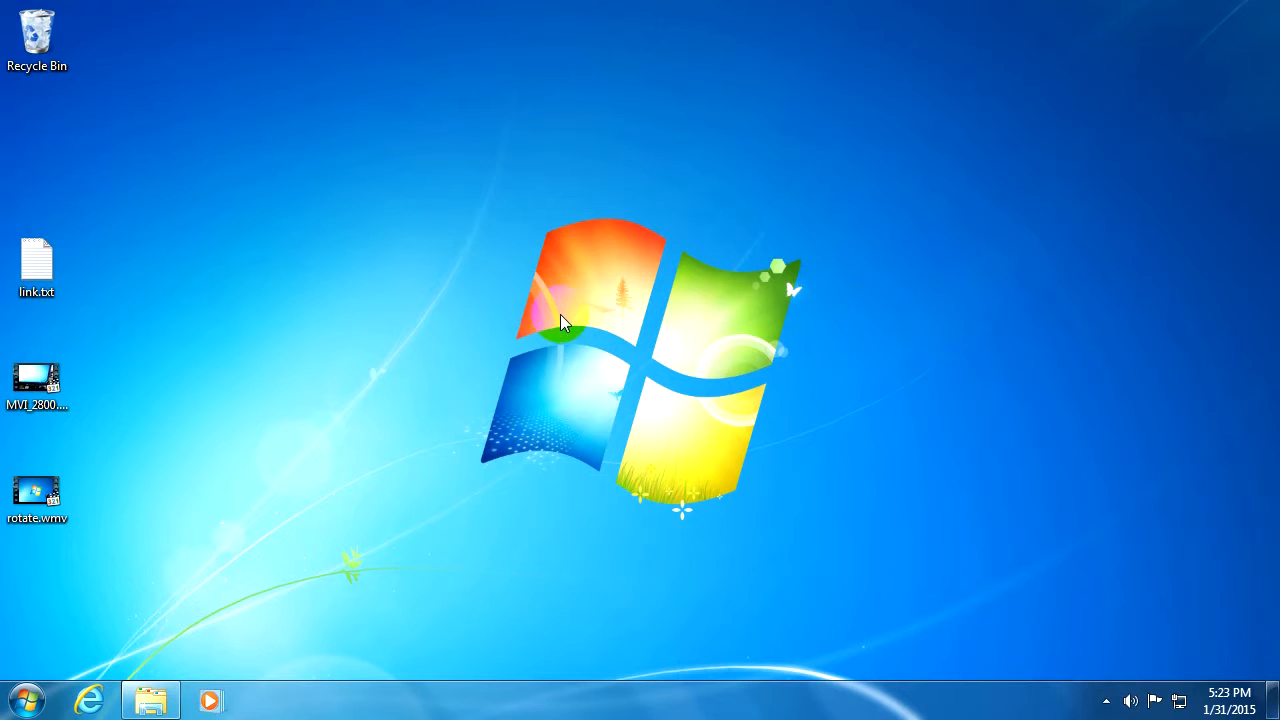
mouse_move(595, 340)
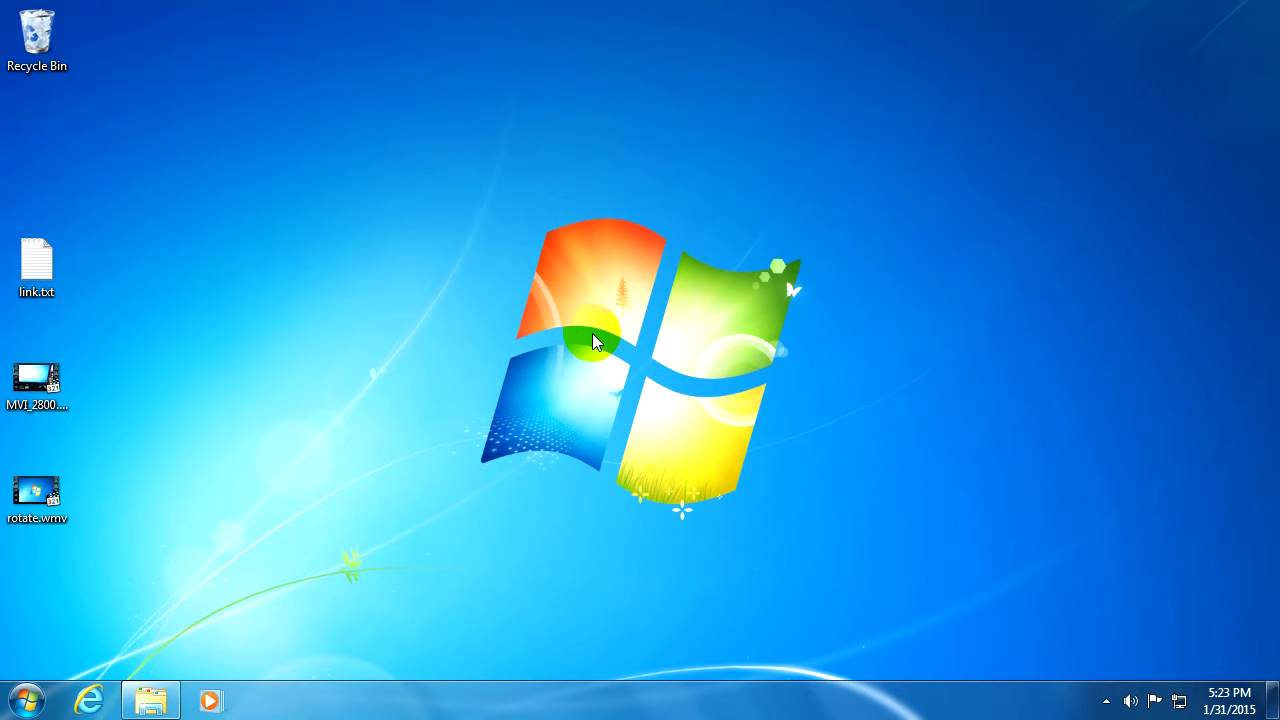
mouse_move(875, 405)
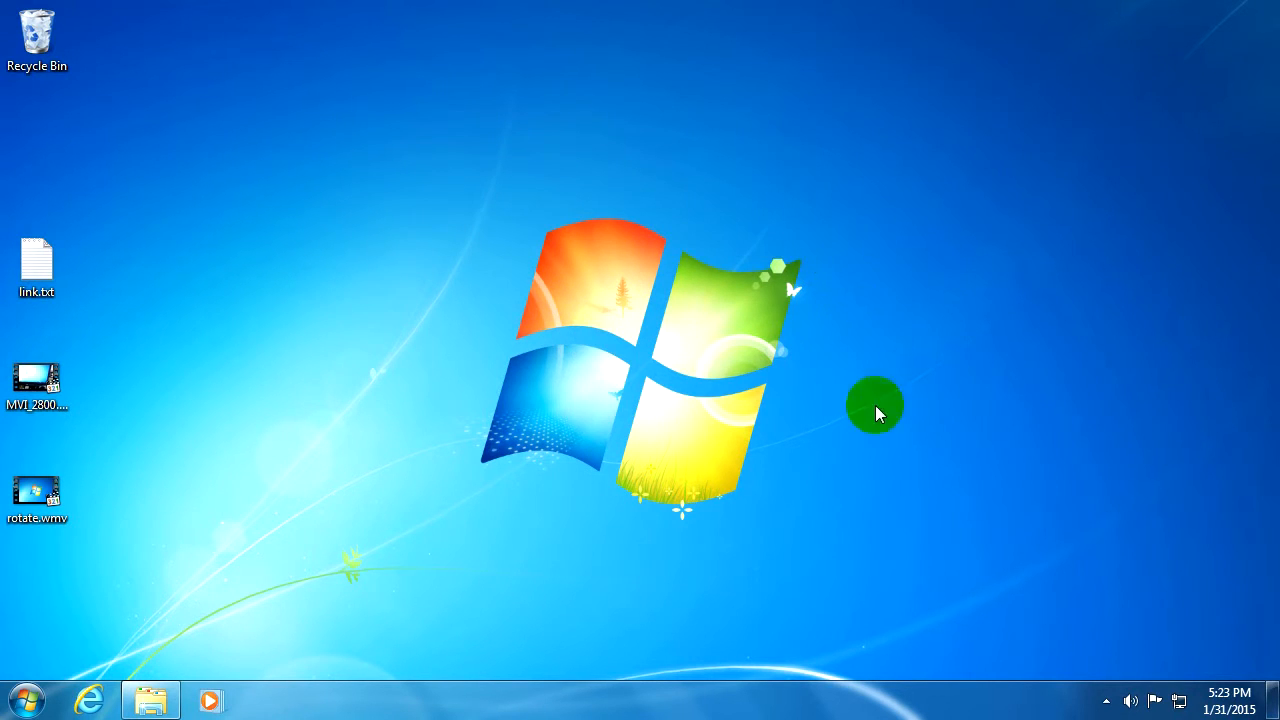
mouse_move(310, 478)
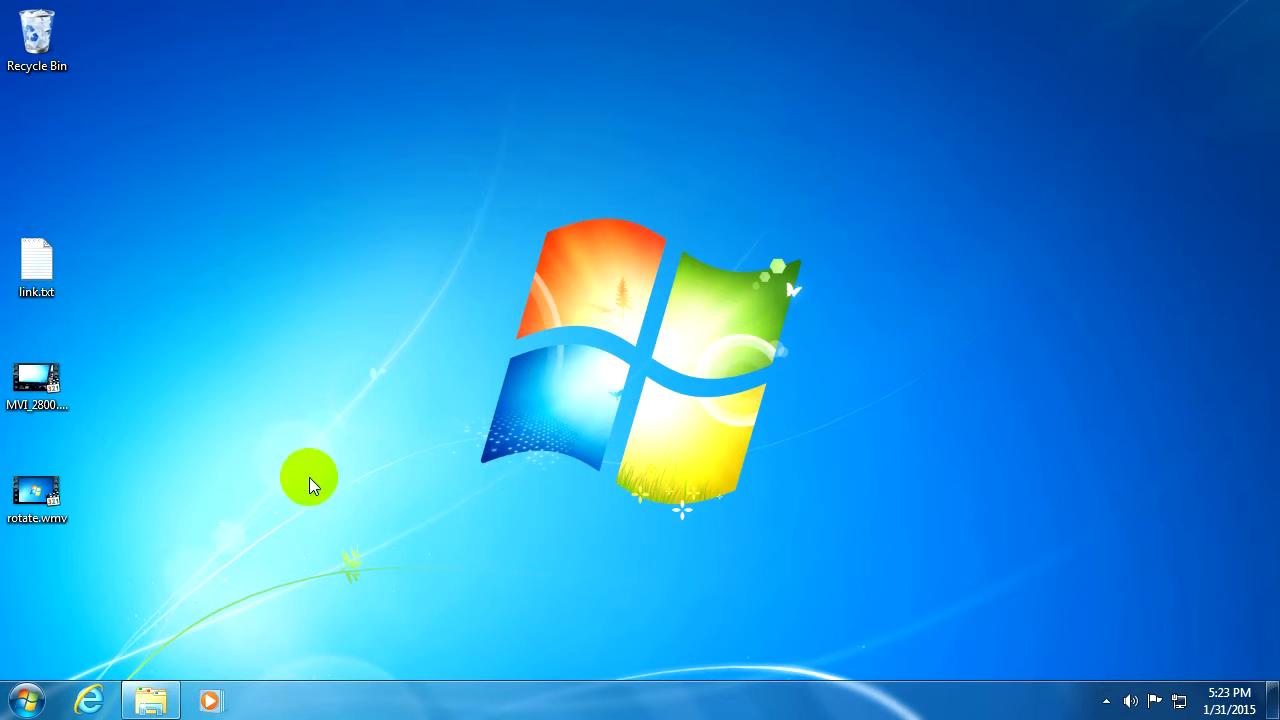
Open the Sound dialog through Control Panel's Hardware and Sound, and select the VIA High Definition Audio speakers.
click(24, 699)
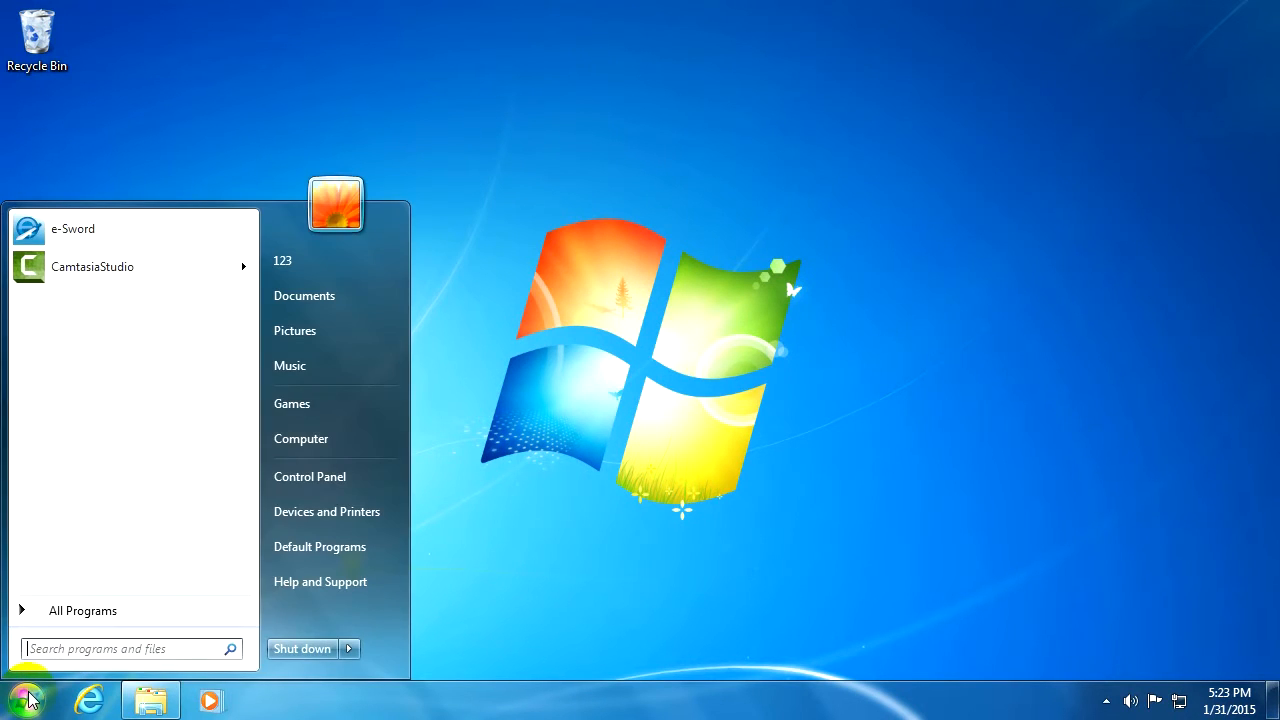
mouse_move(310, 476)
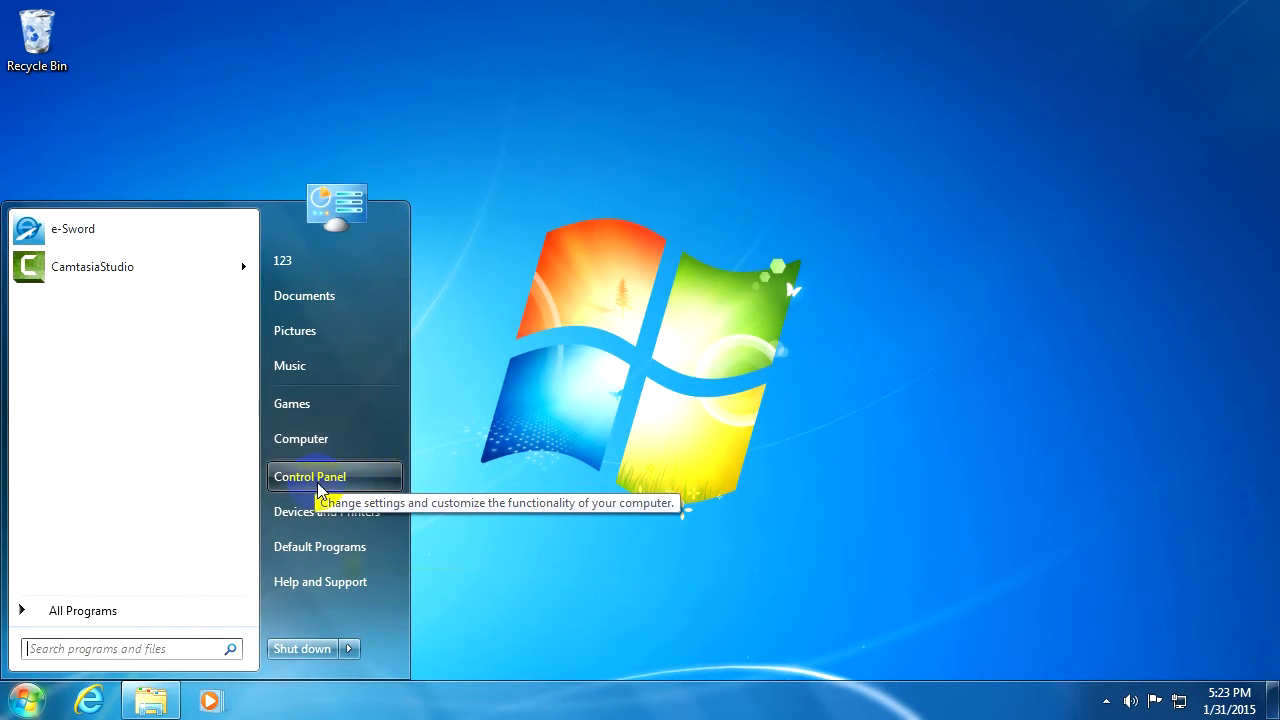
click(309, 476)
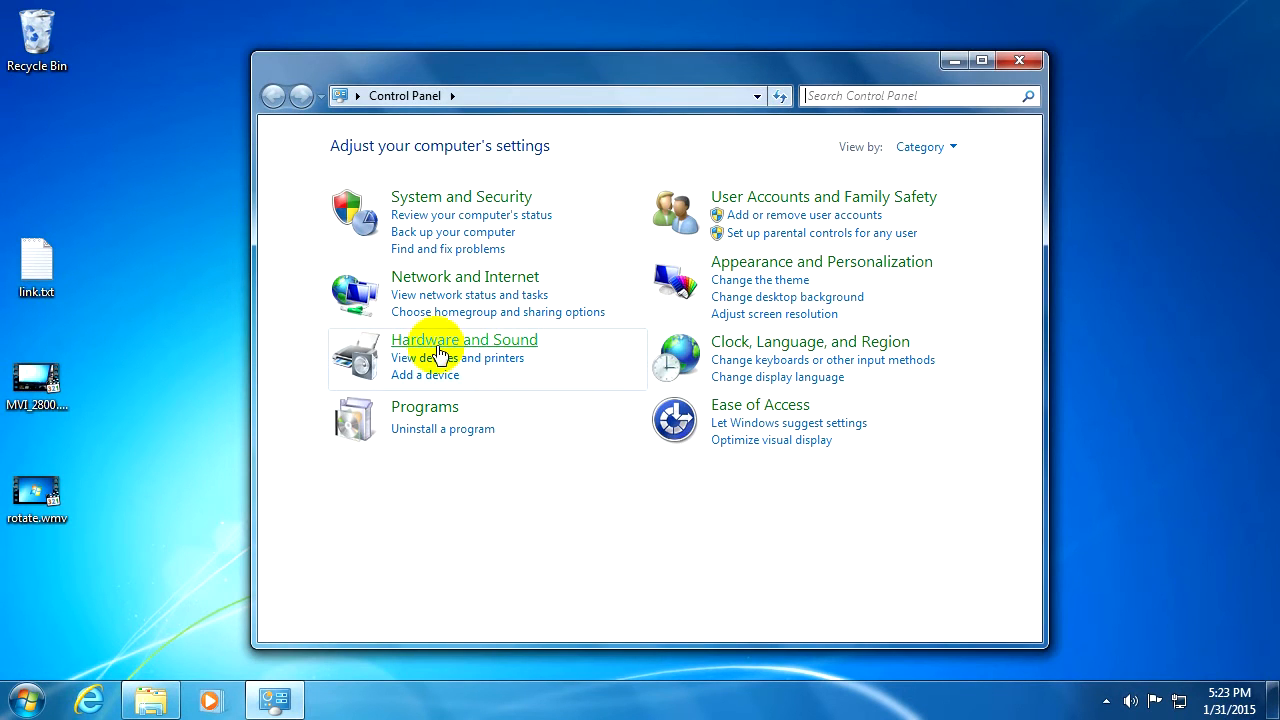
click(464, 339)
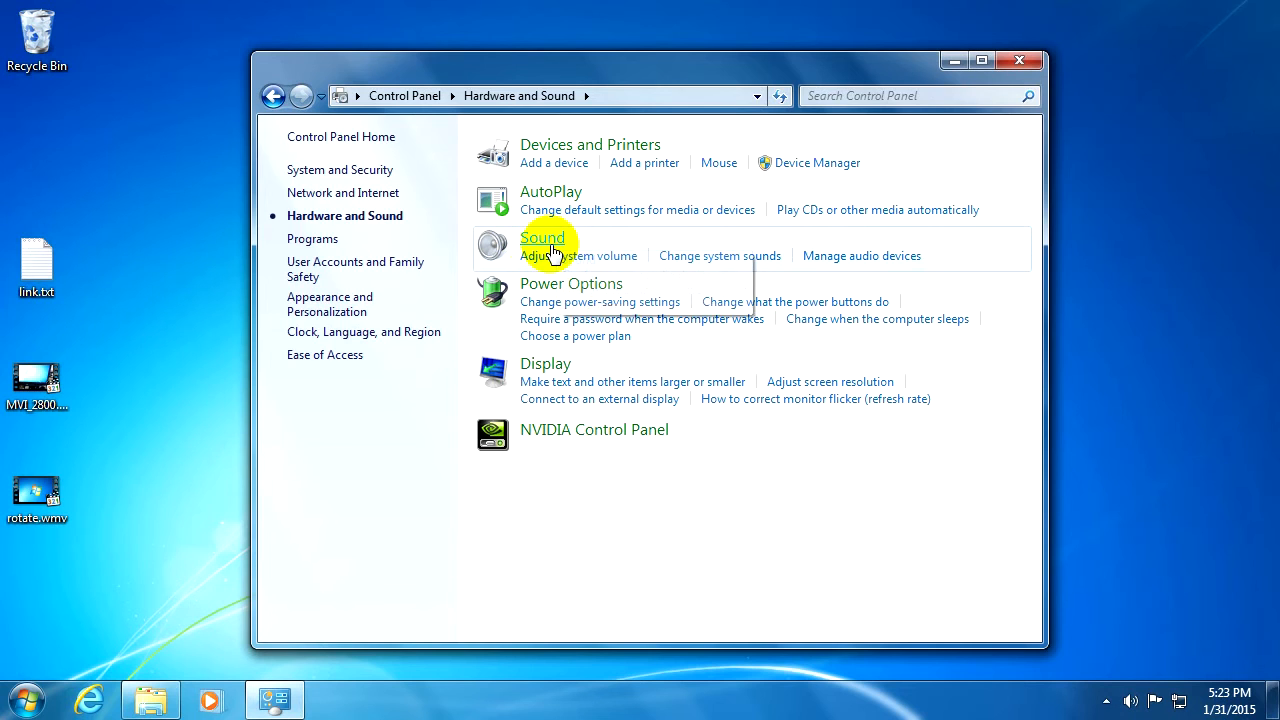
click(543, 237)
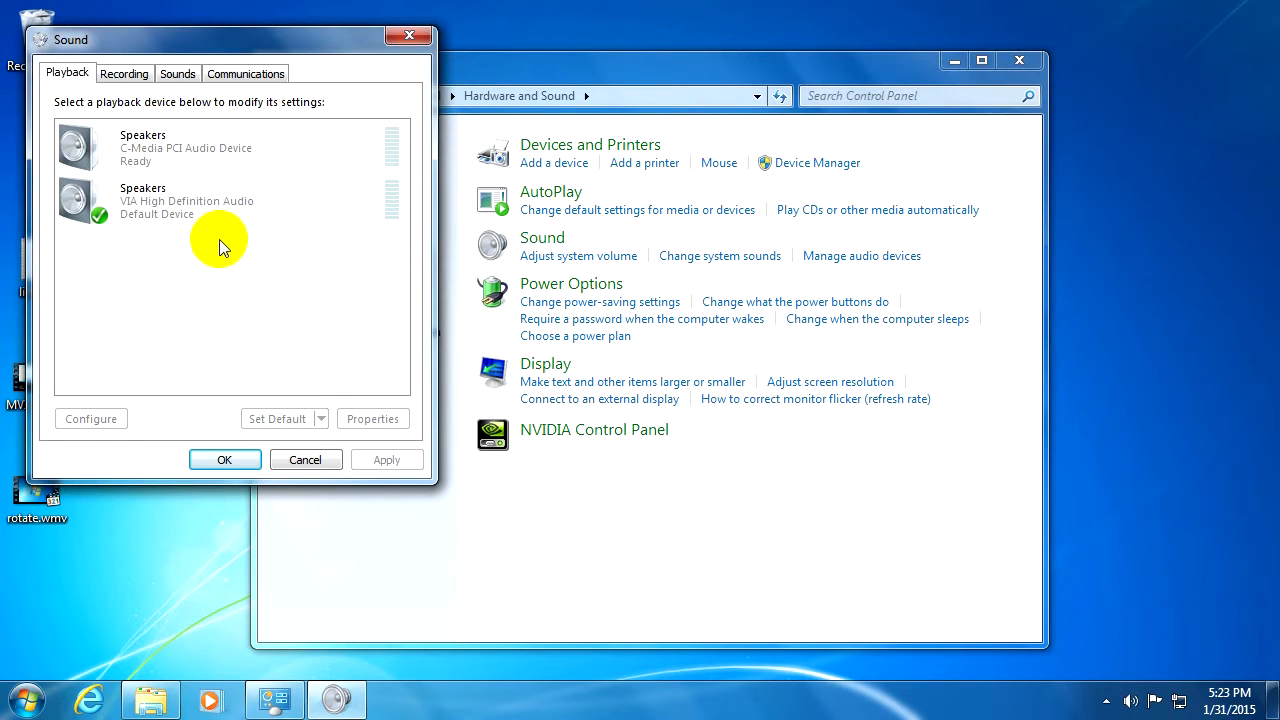
click(185, 200)
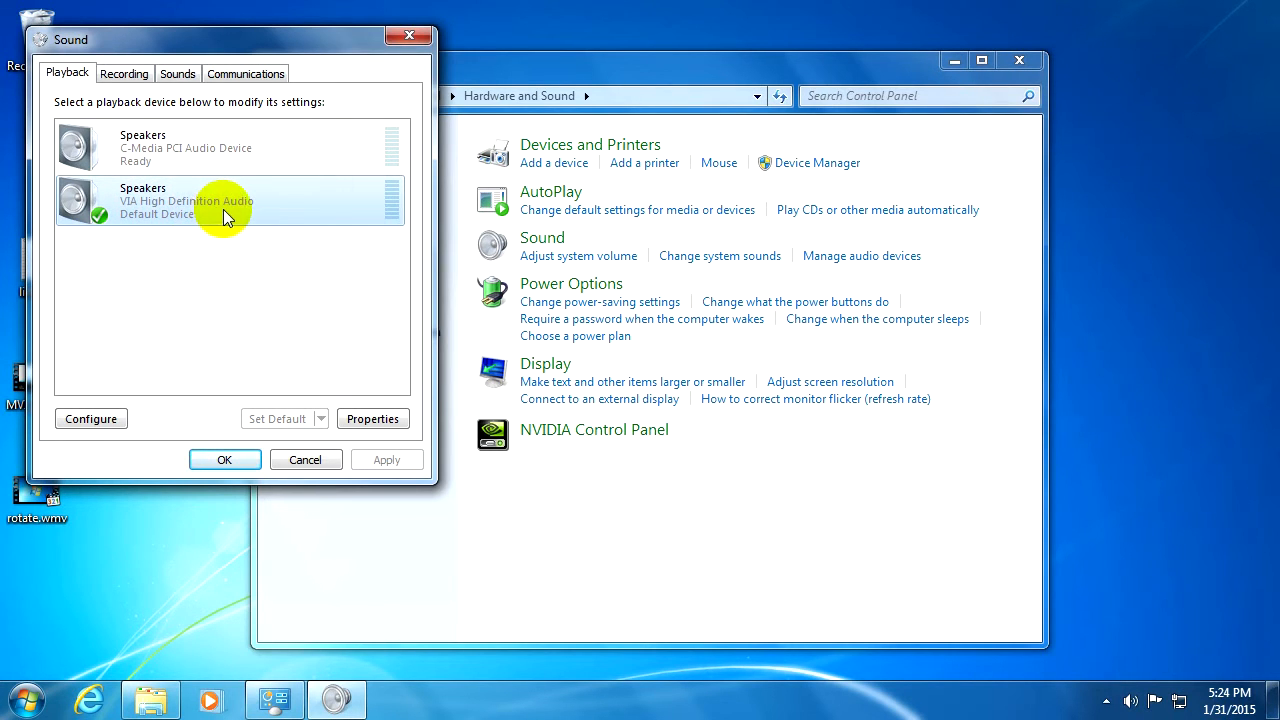
mouse_move(143, 258)
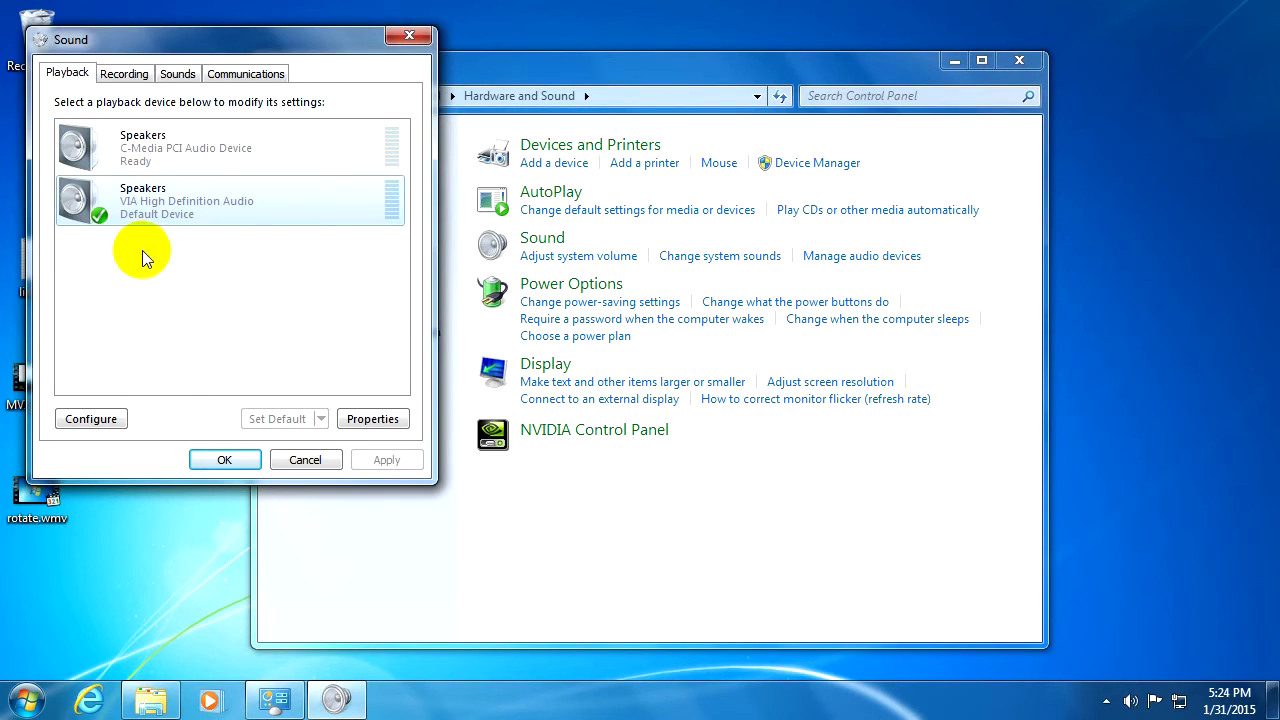
mouse_move(165, 270)
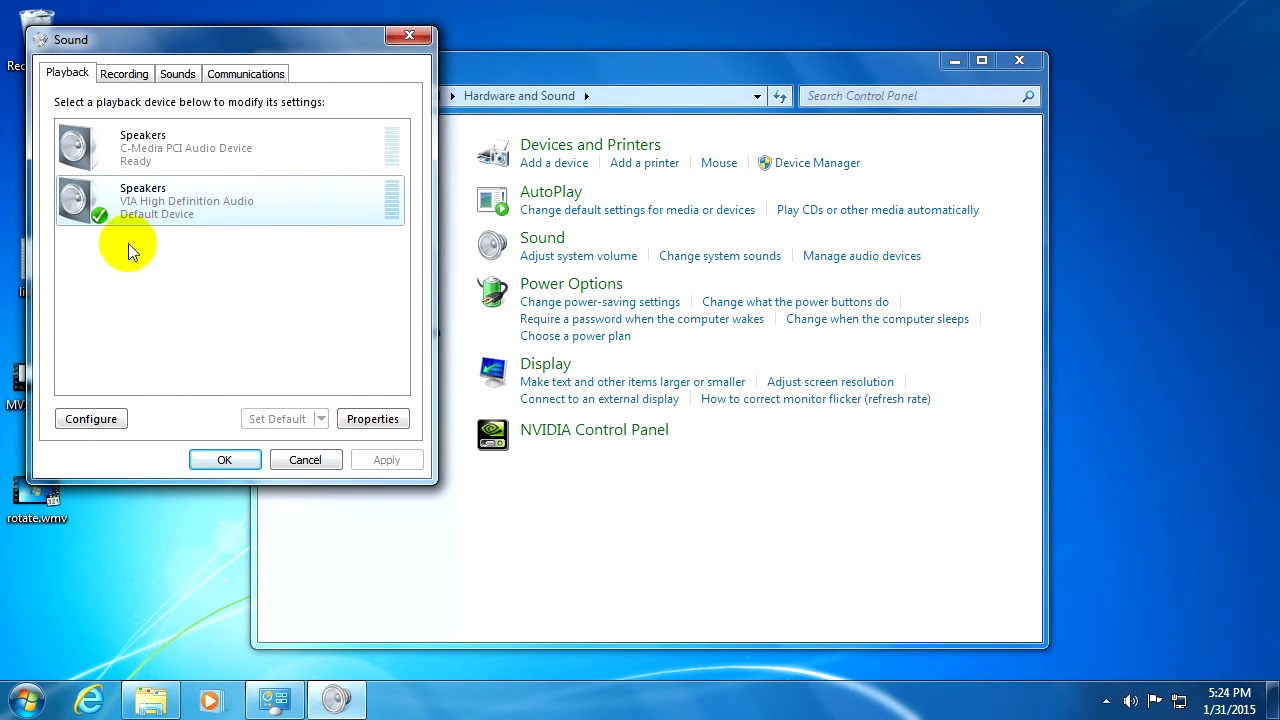
mouse_move(170, 315)
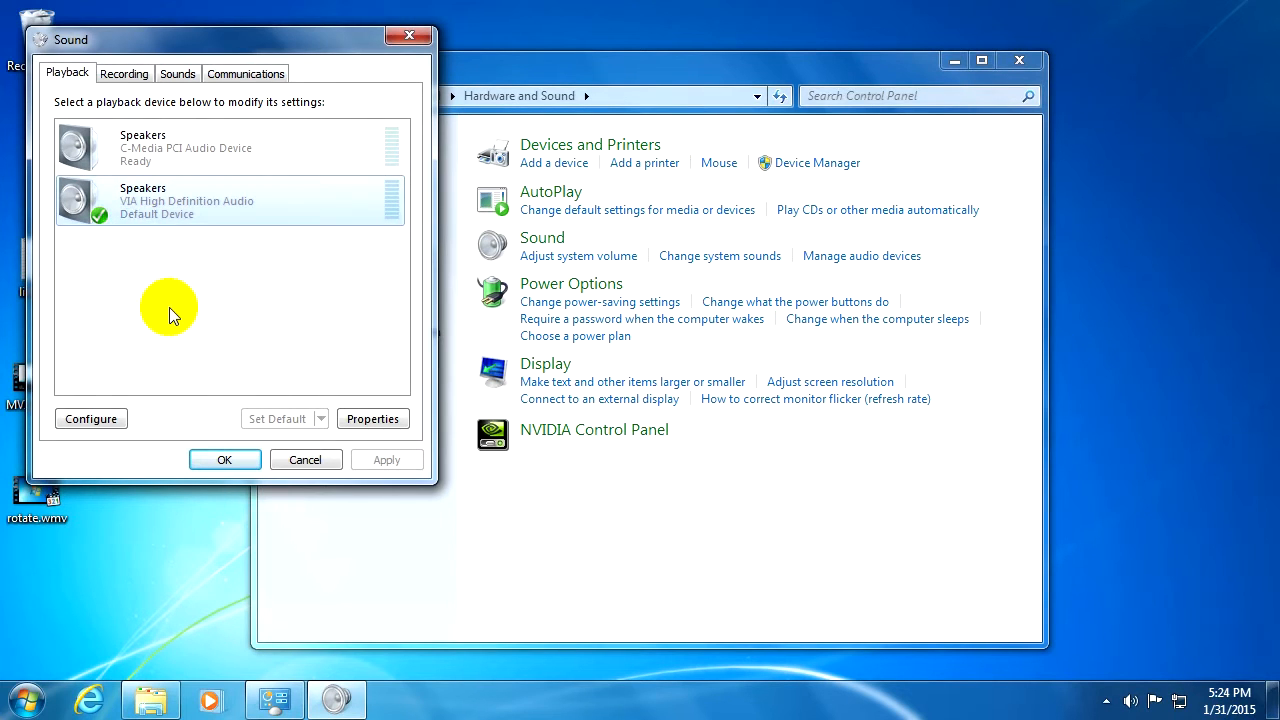
mouse_move(1045, 45)
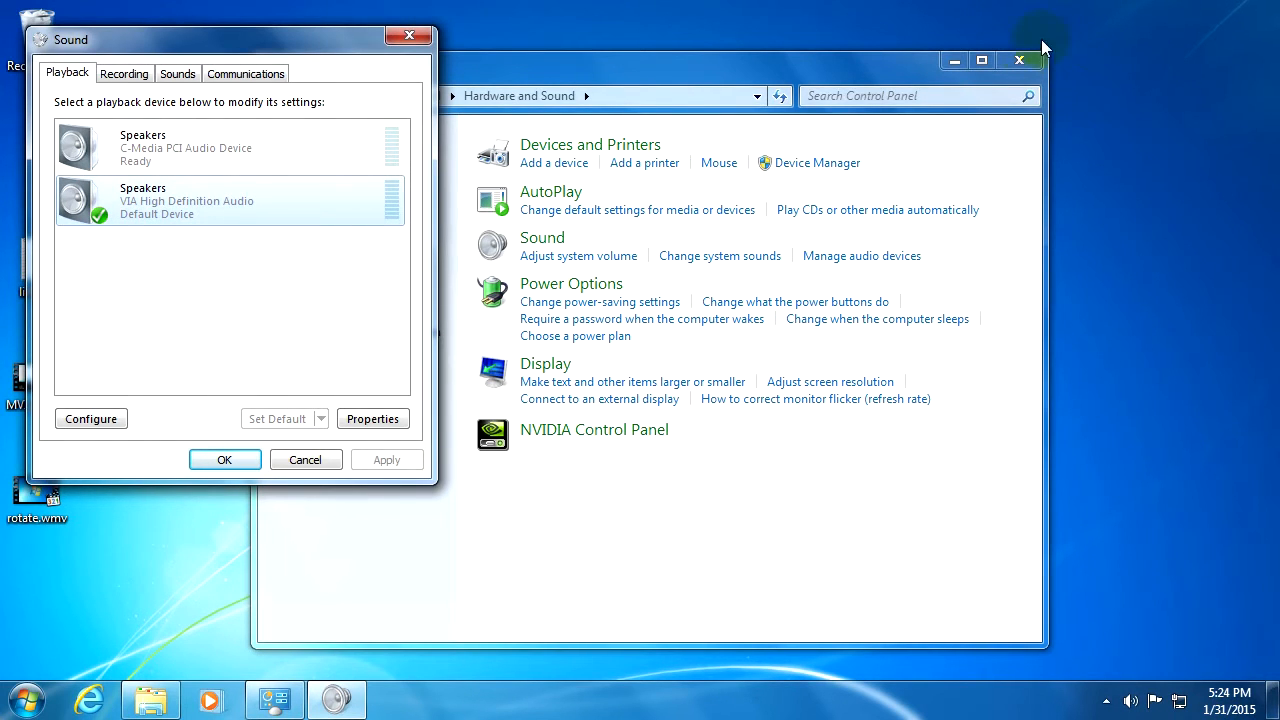
Close Control Panel and open Windows Explorer at the VIAHDAud\Present\VDeck64 folder.
click(1019, 61)
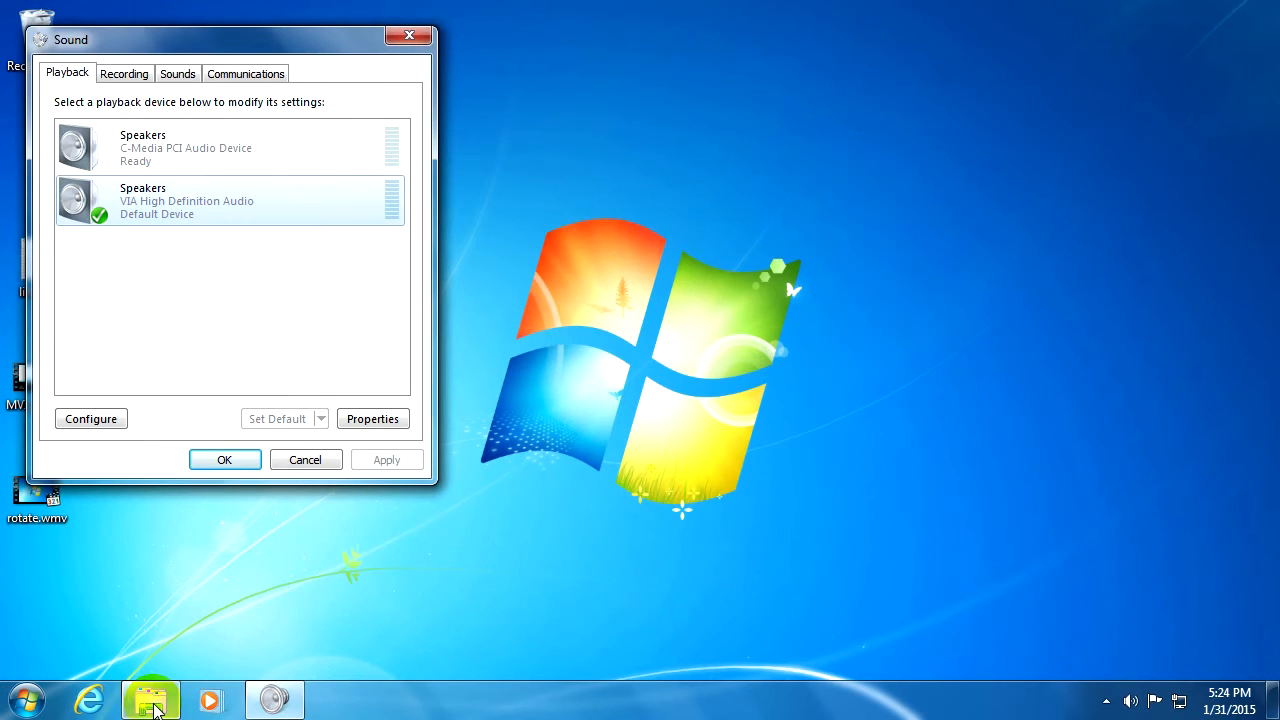
click(150, 699)
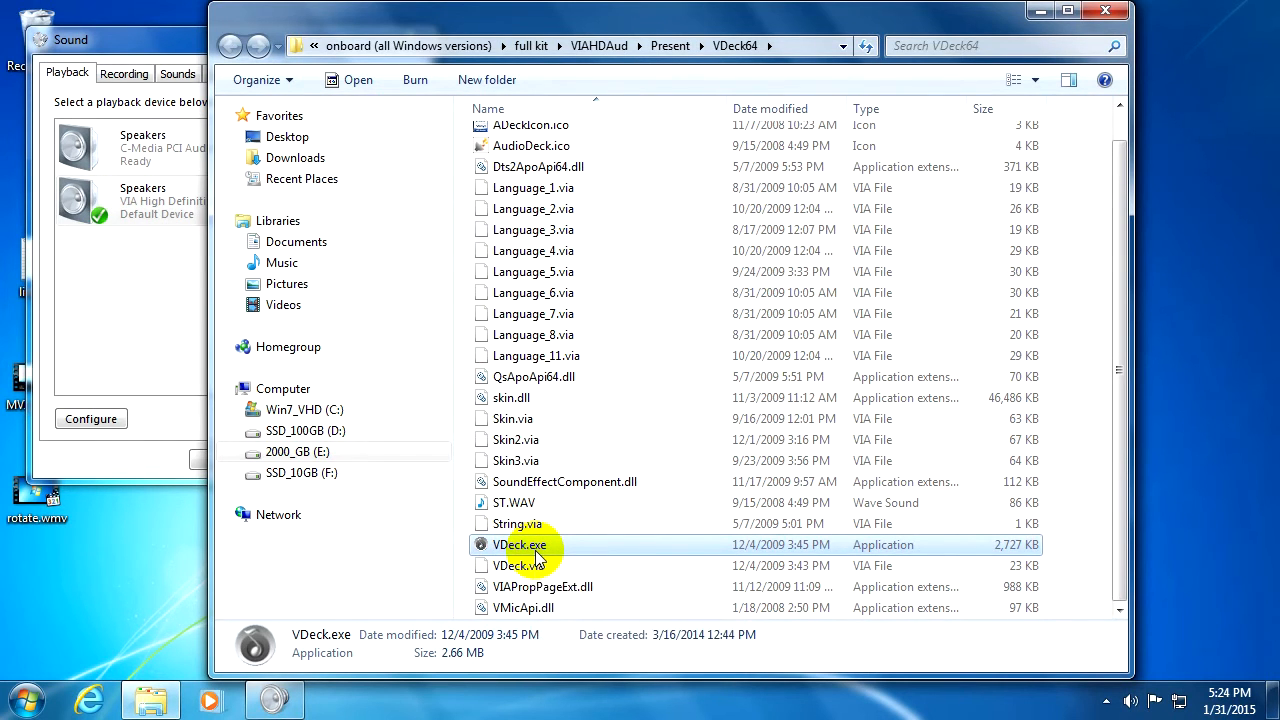
Launch VDeck.exe and turn off Expert Mode to show the basic device overview.
double_click(520, 545)
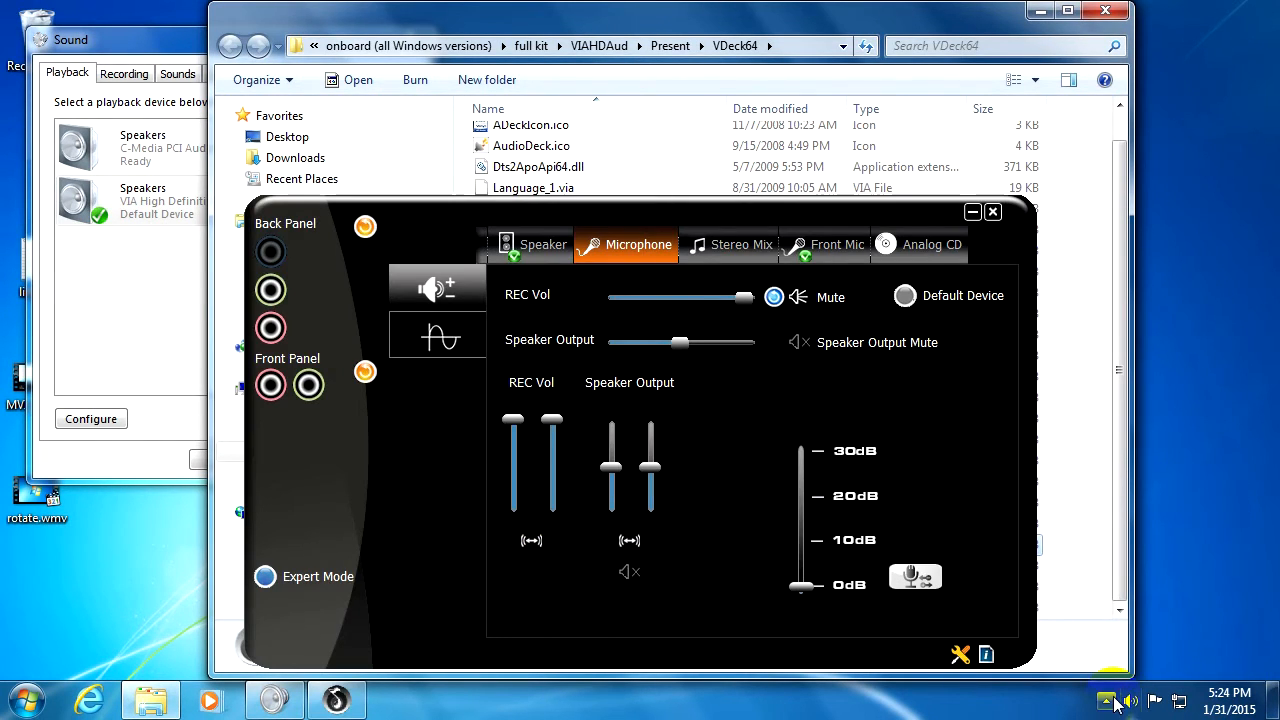
click(1106, 700)
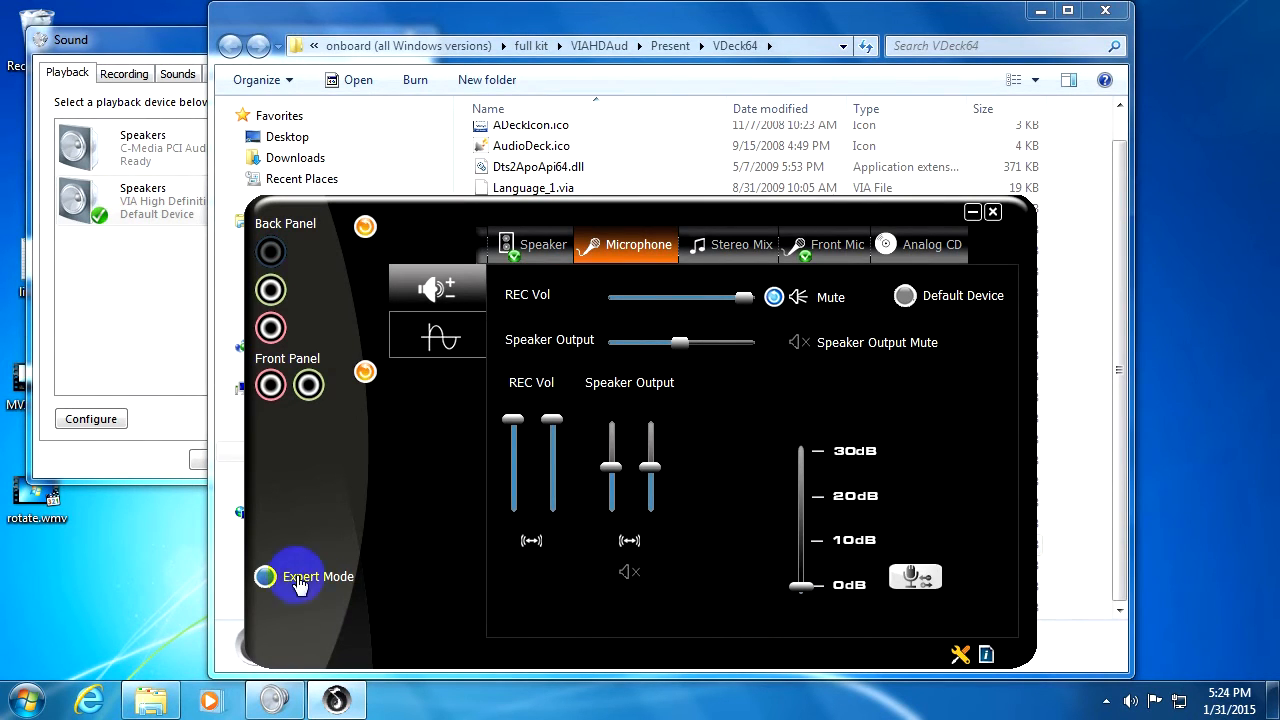
click(297, 576)
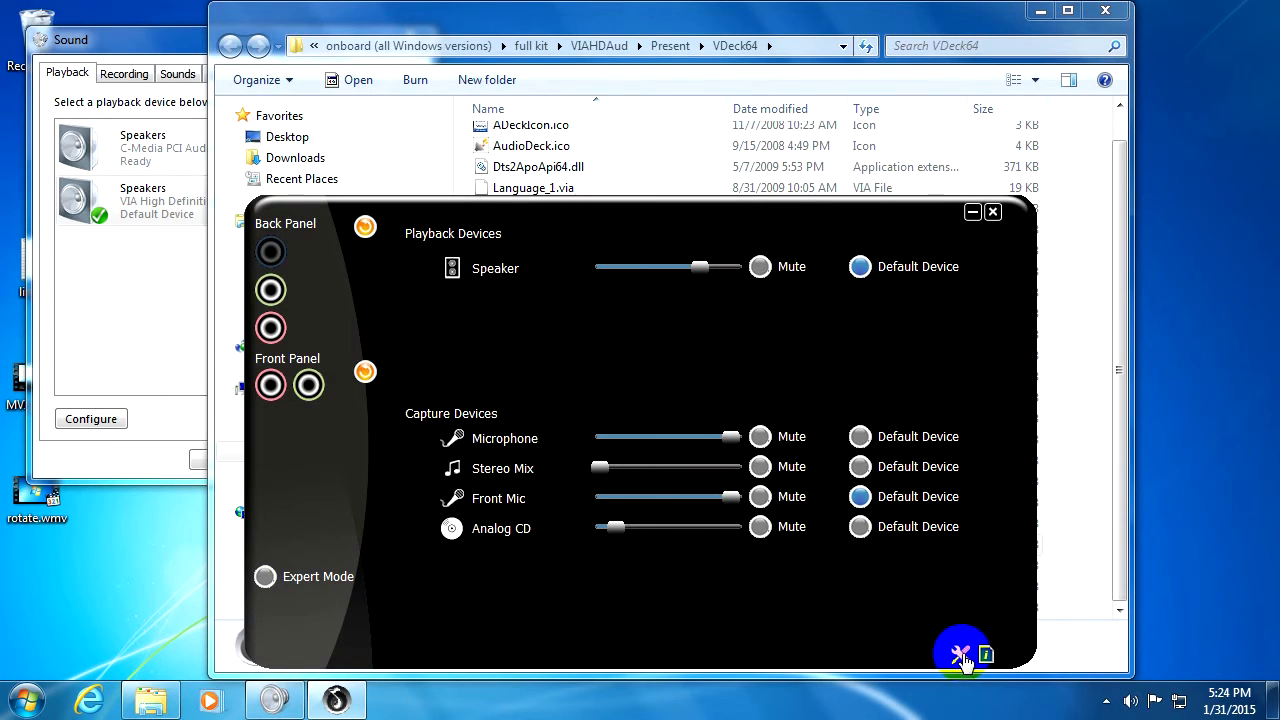
mouse_move(960, 655)
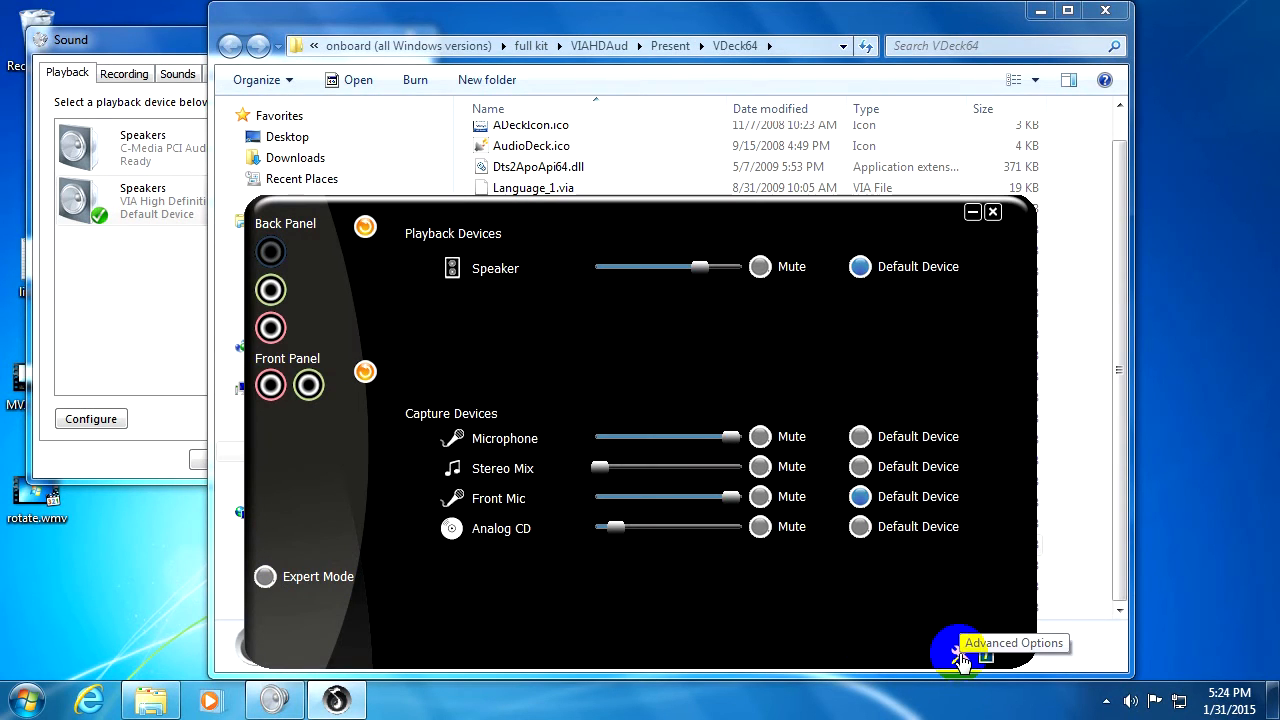
Choose Independent Headphone in the Audio Deck's Advanced Options.
click(960, 655)
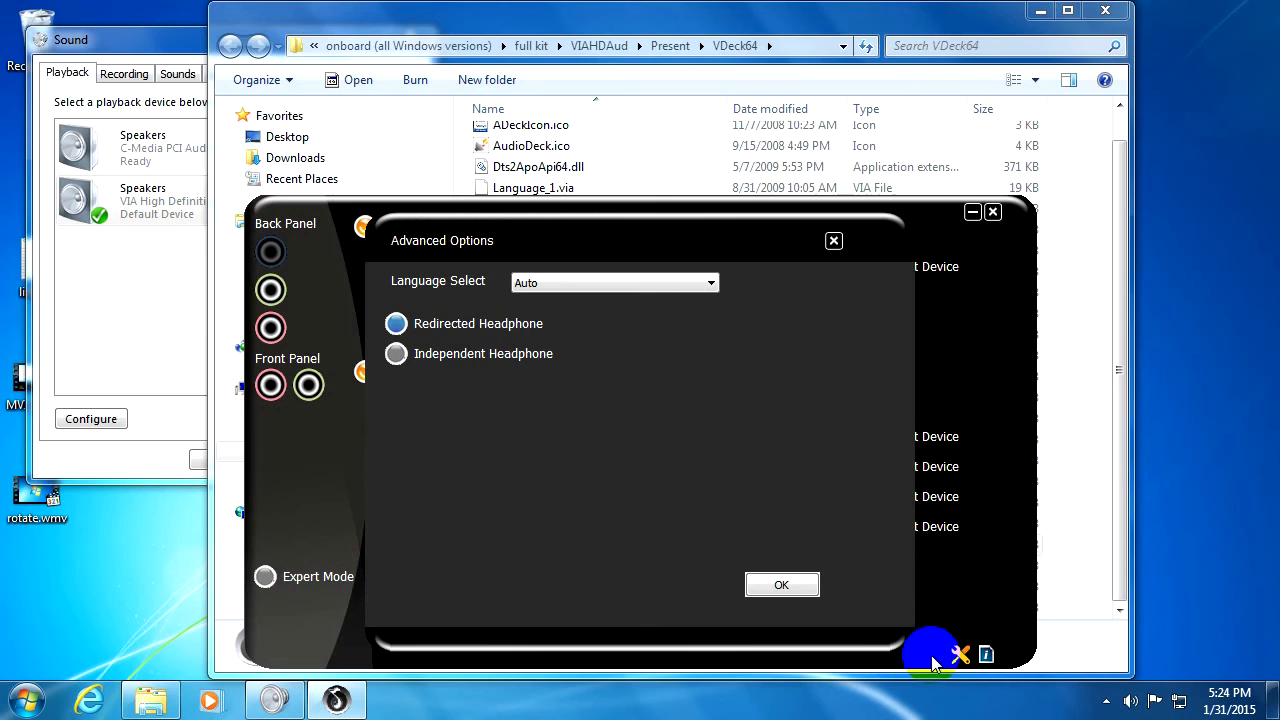
mouse_move(478, 360)
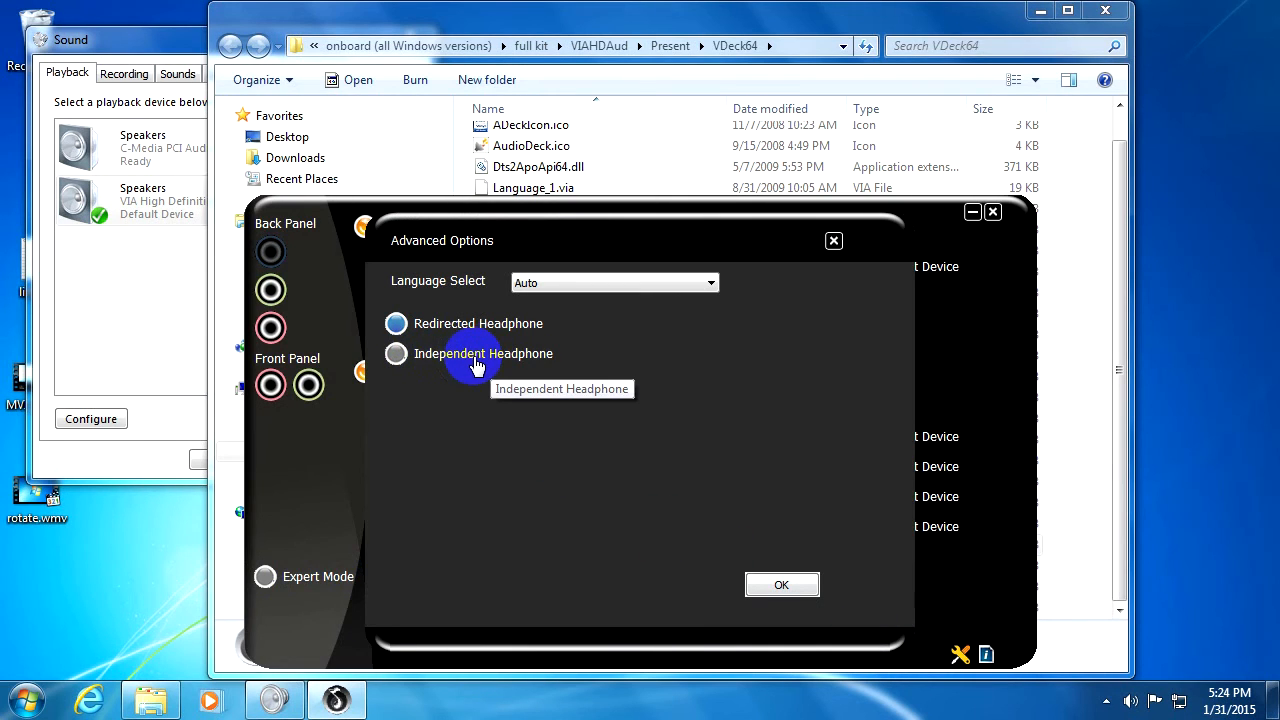
click(396, 353)
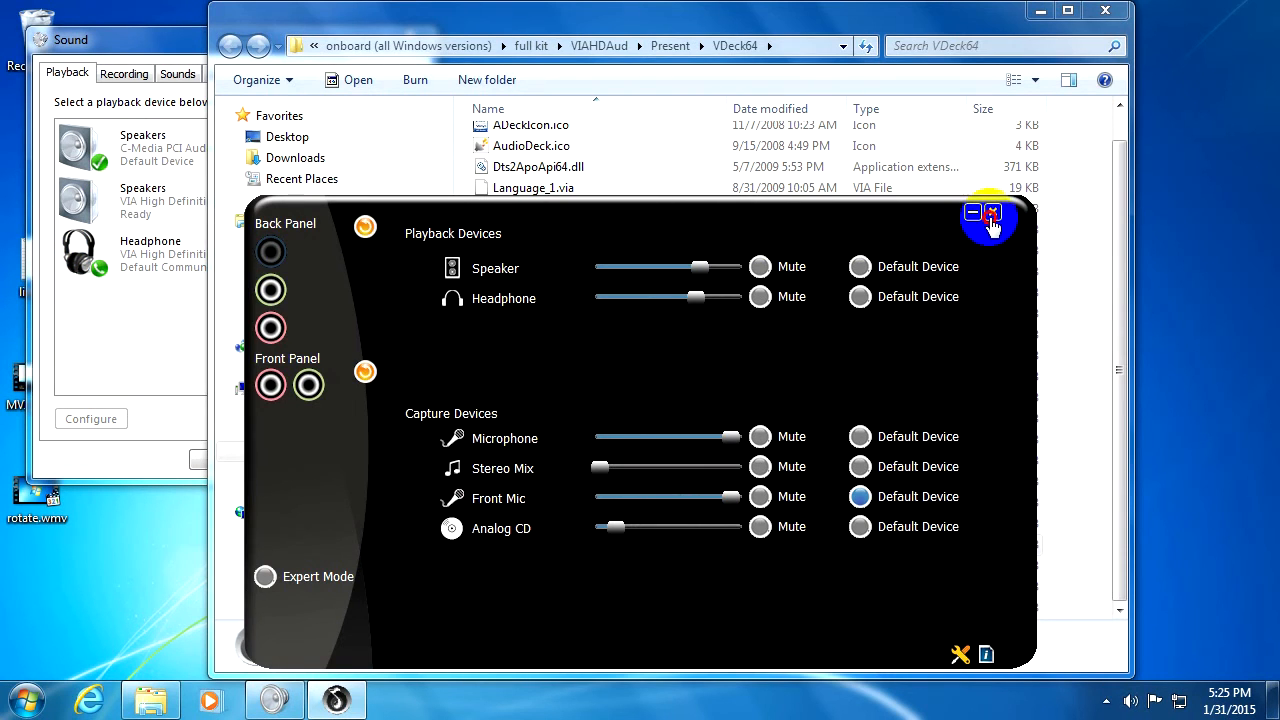
Close the Audio Deck, then select the VIA Speakers and Headphone entries on the Playback tab.
click(992, 213)
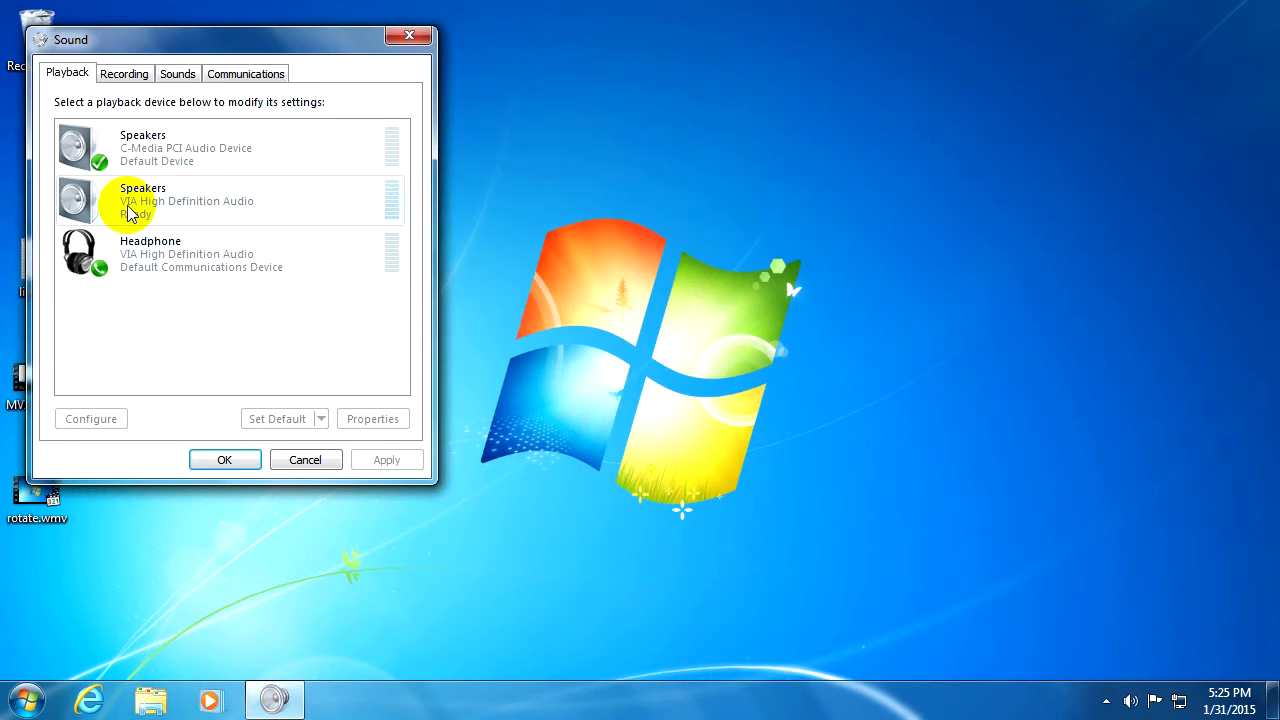
click(200, 200)
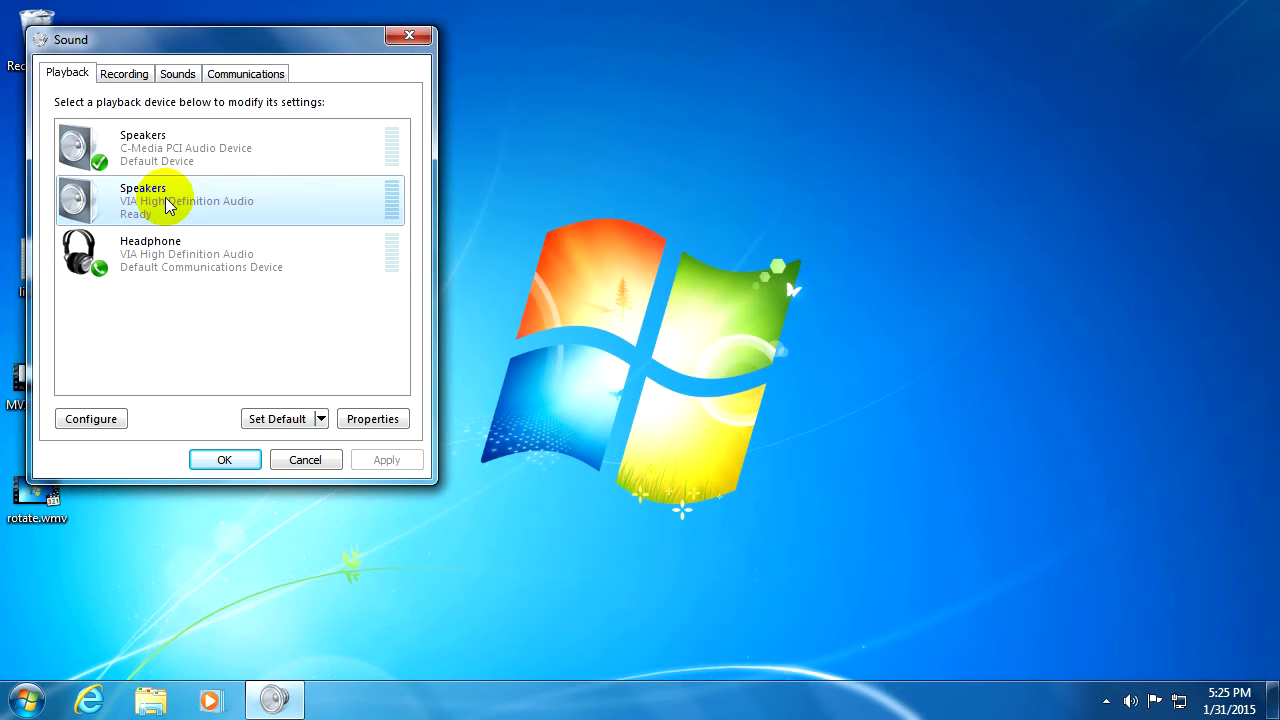
mouse_move(165, 215)
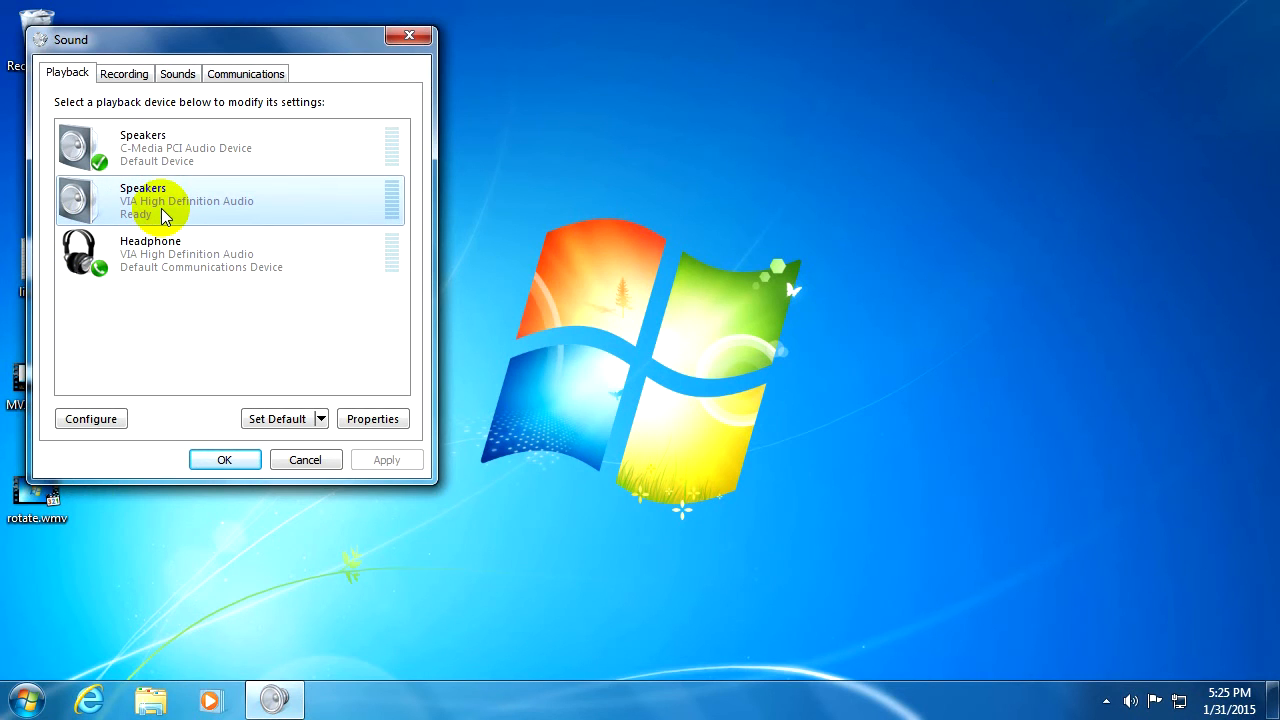
mouse_move(185, 212)
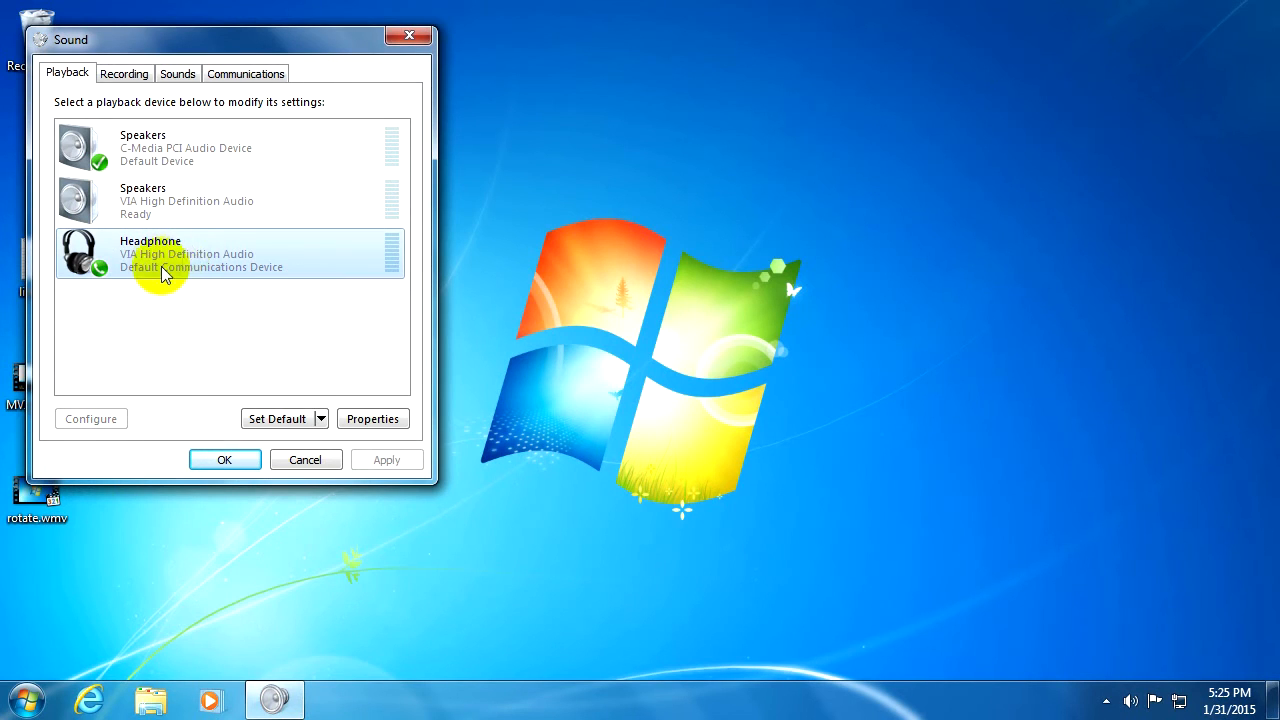
click(185, 200)
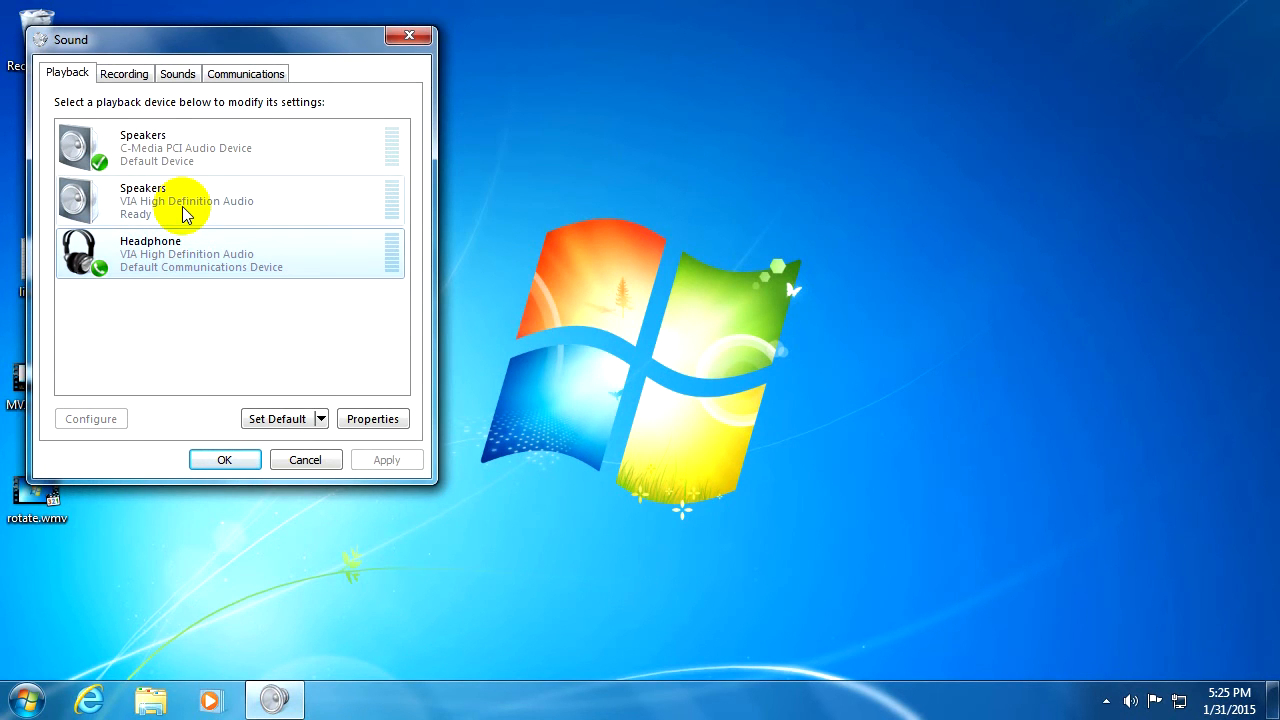
mouse_move(67, 72)
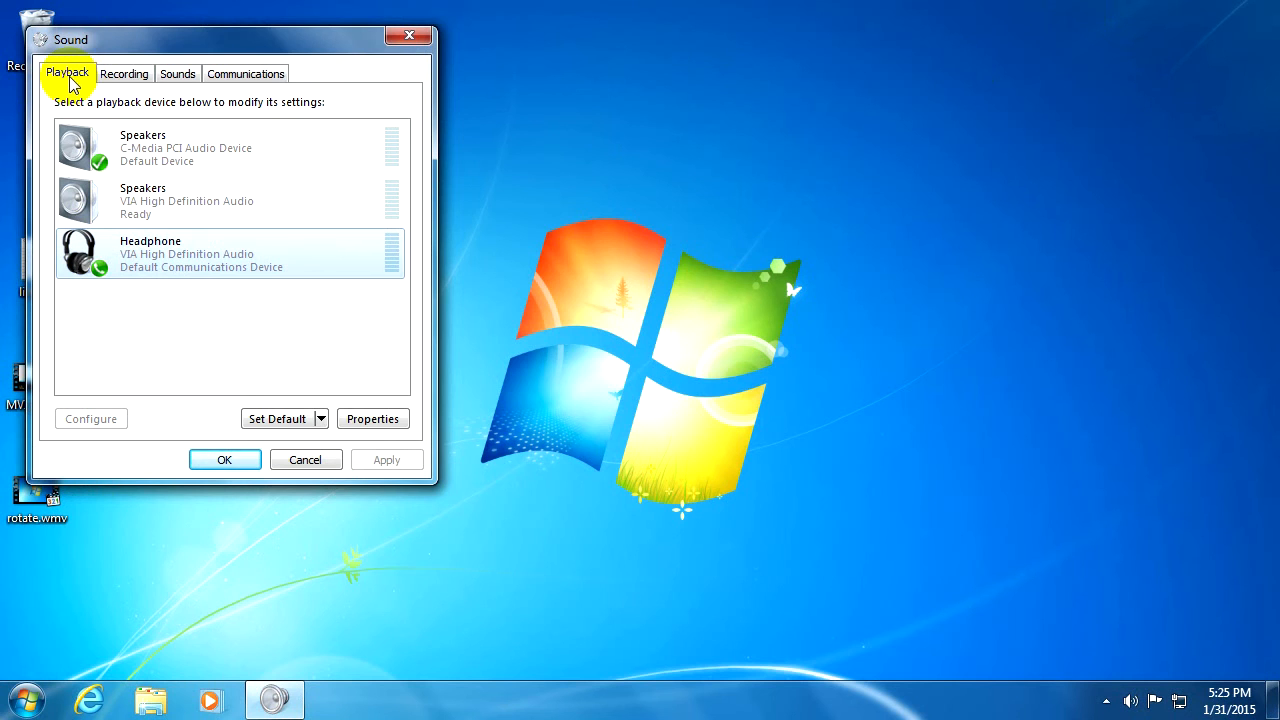
Set VIA Speakers, then Headphone, as the default device and confirm with OK.
right_click(150, 250)
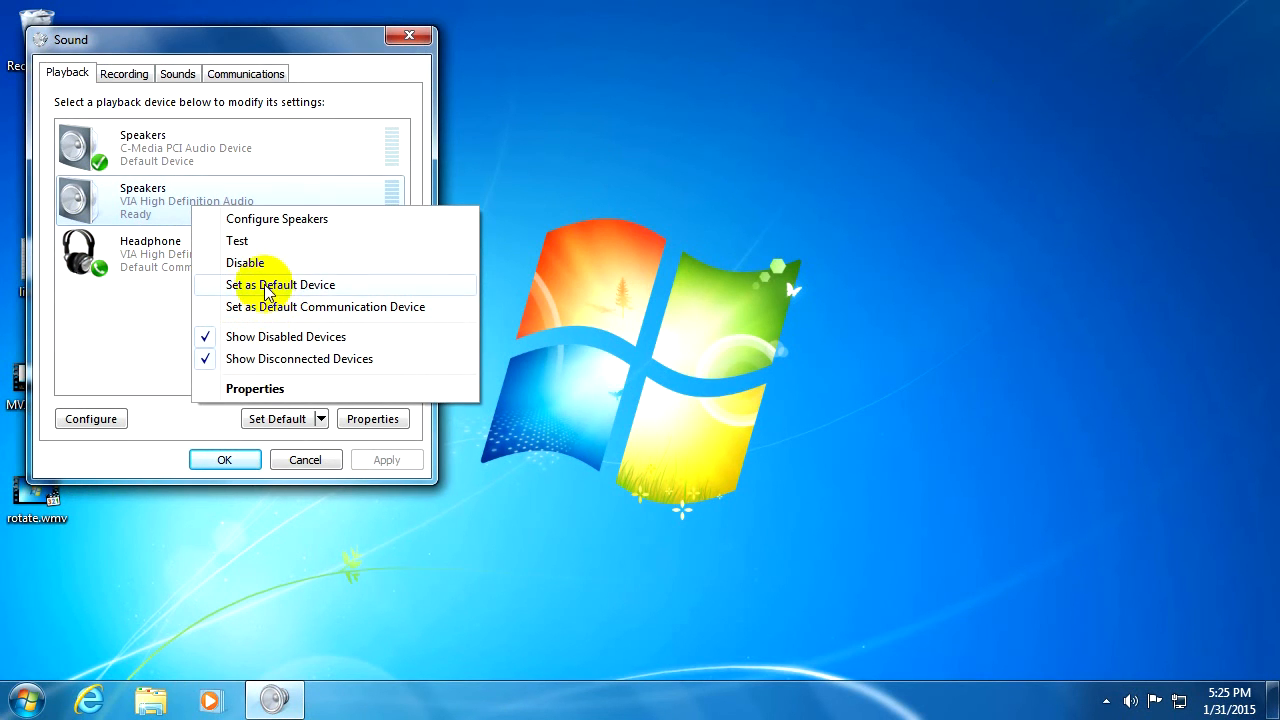
click(281, 285)
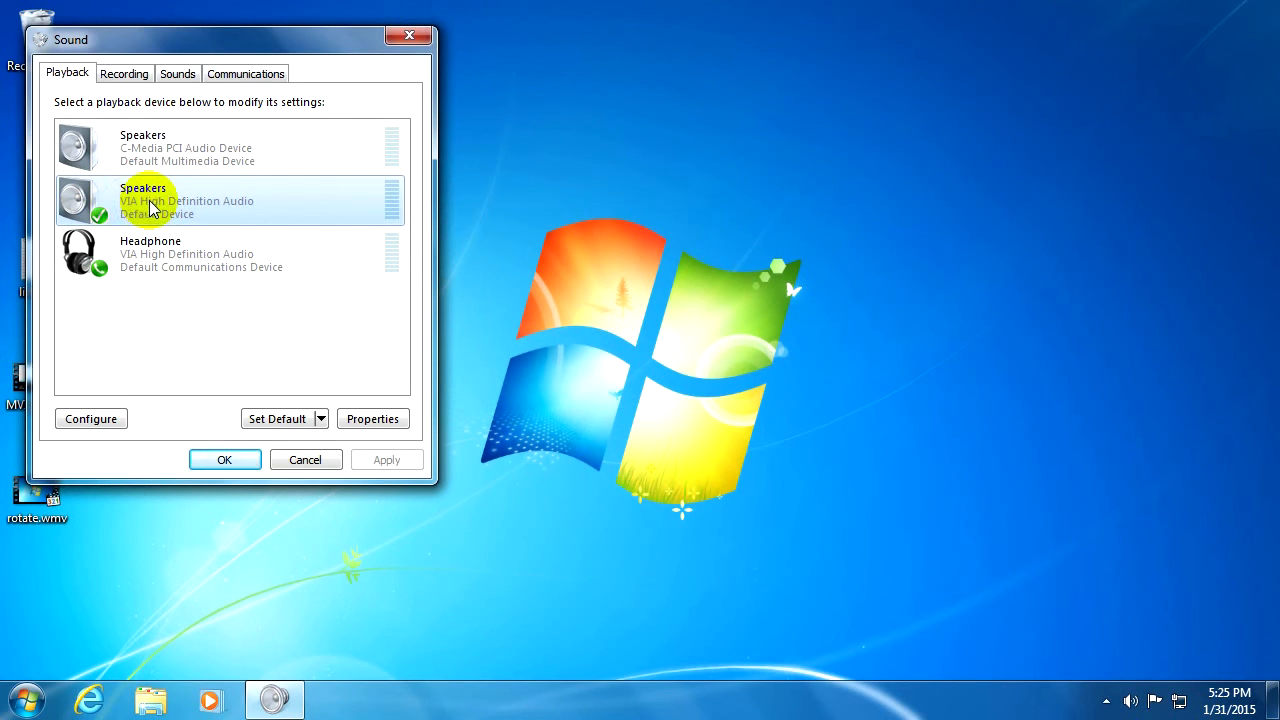
right_click(150, 253)
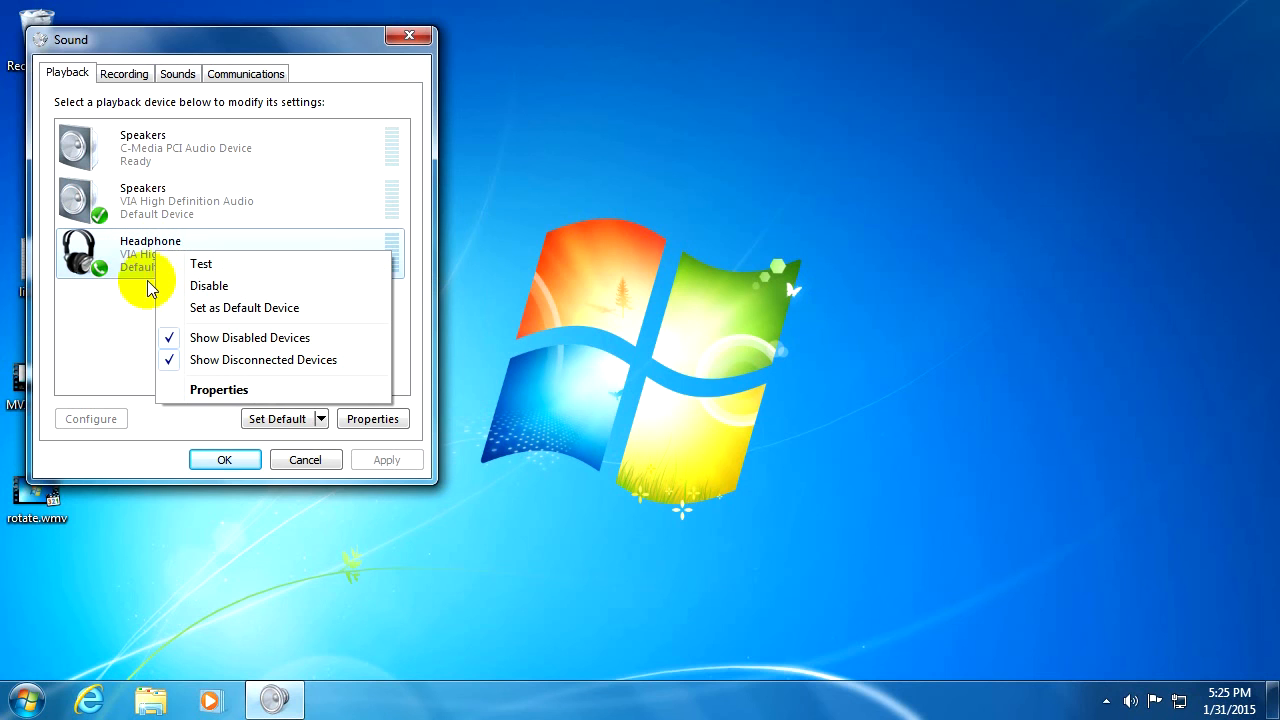
click(244, 307)
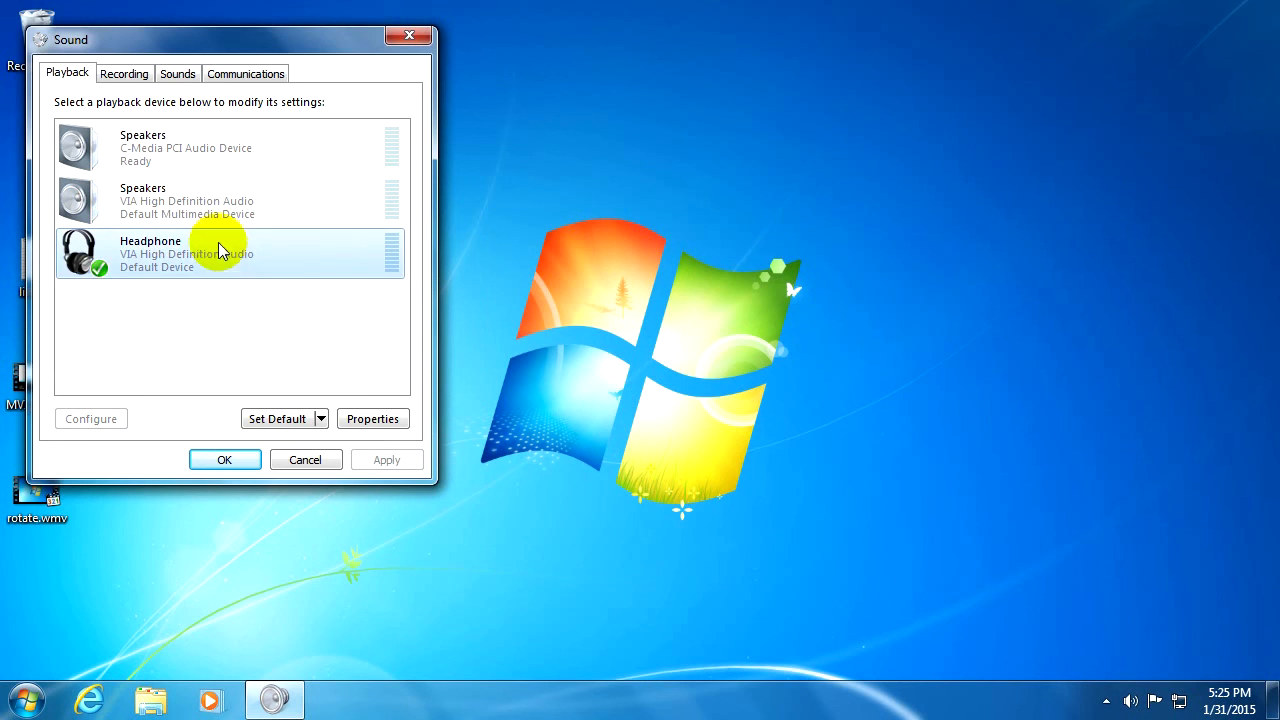
mouse_move(168, 283)
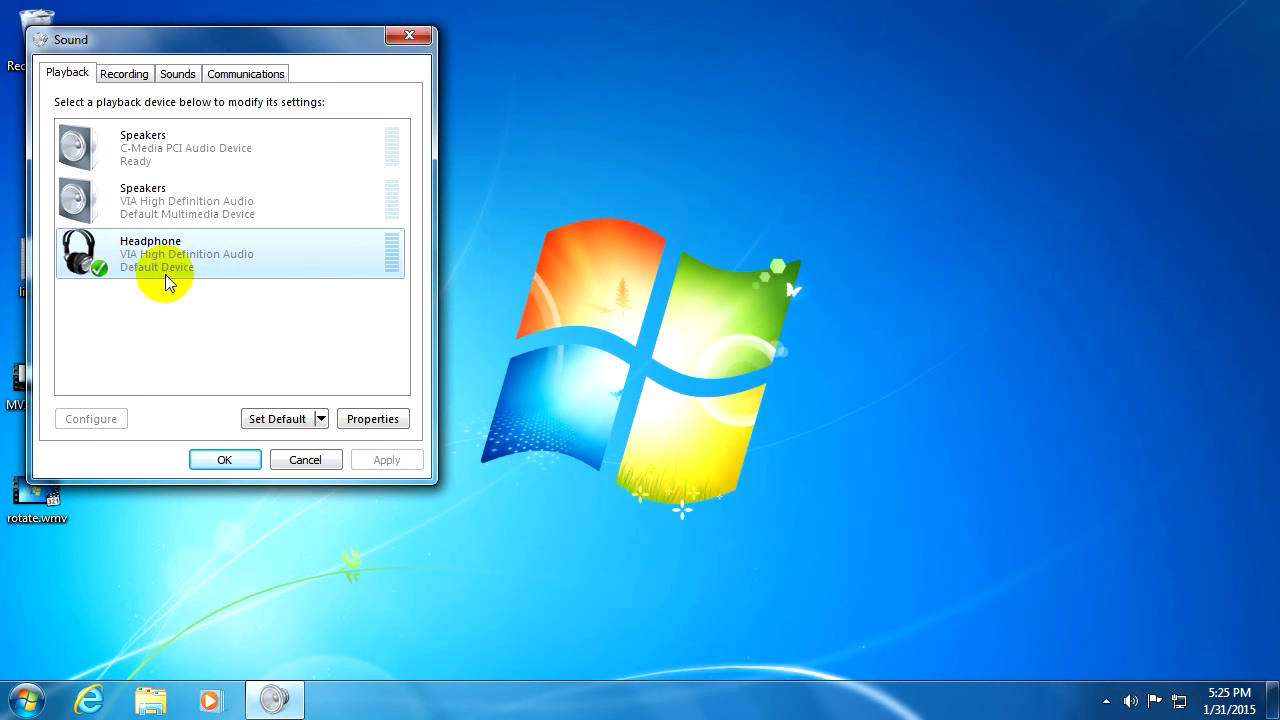
mouse_move(212, 357)
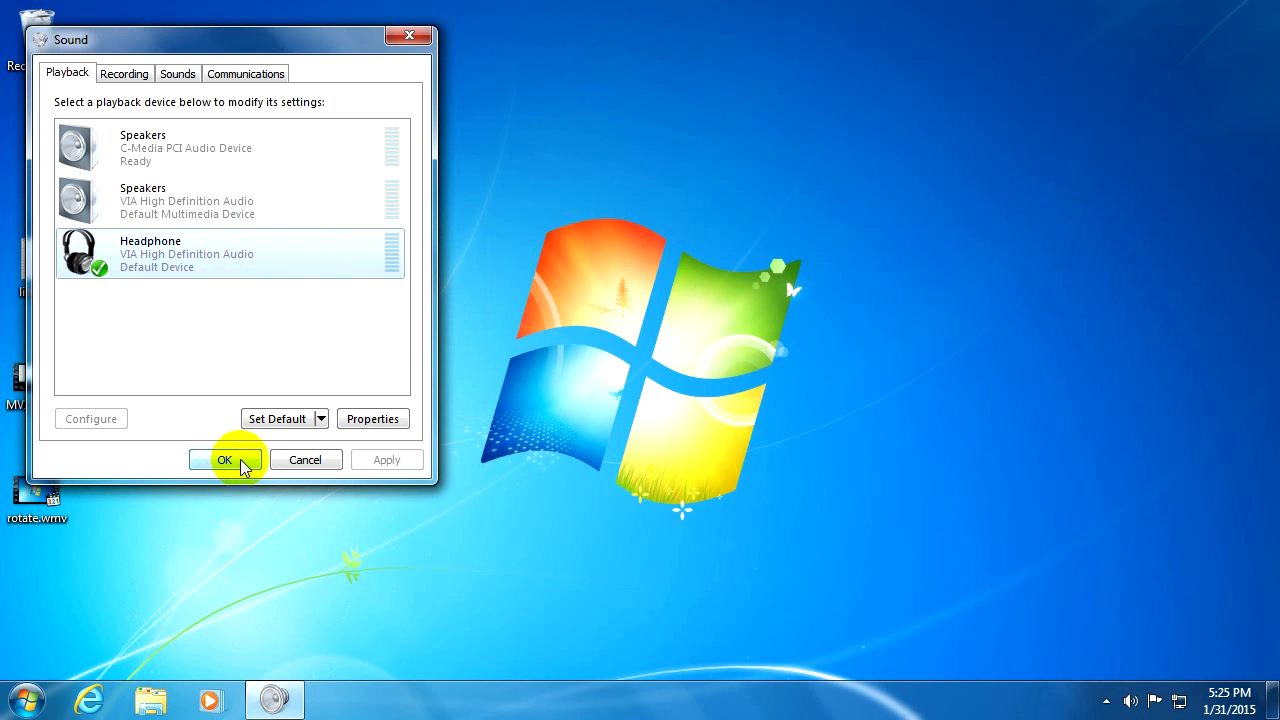
click(224, 459)
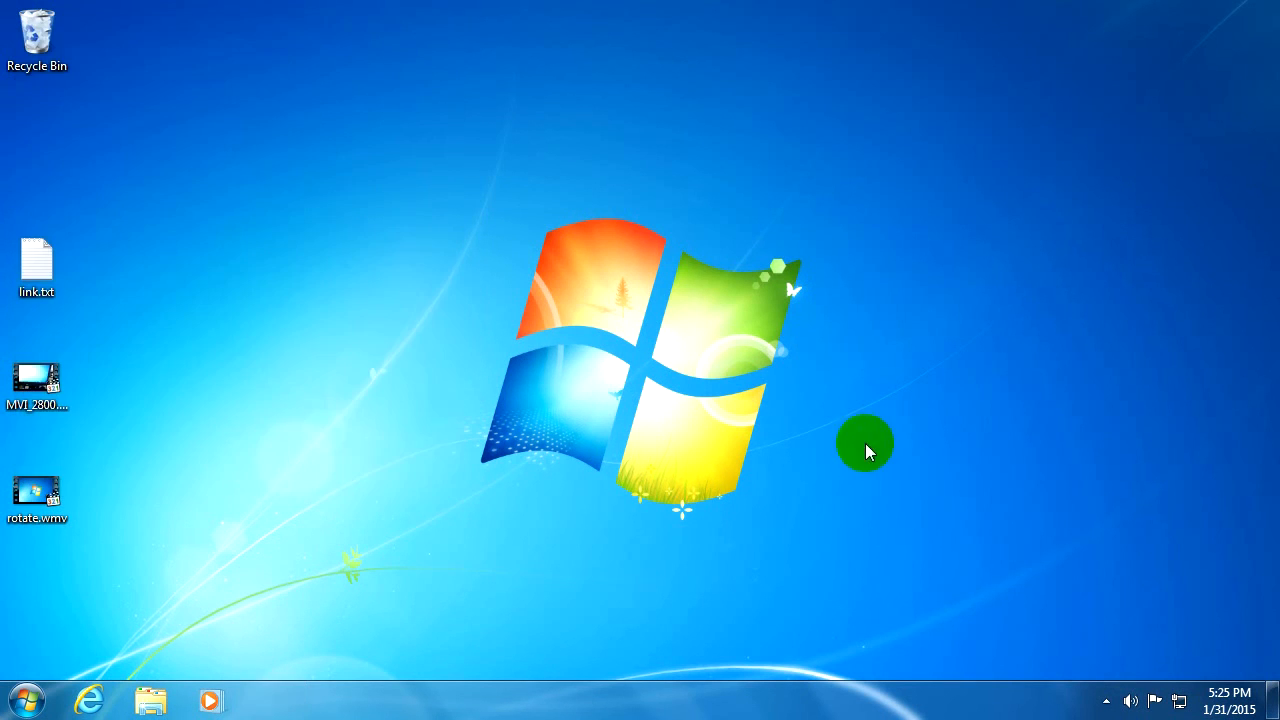